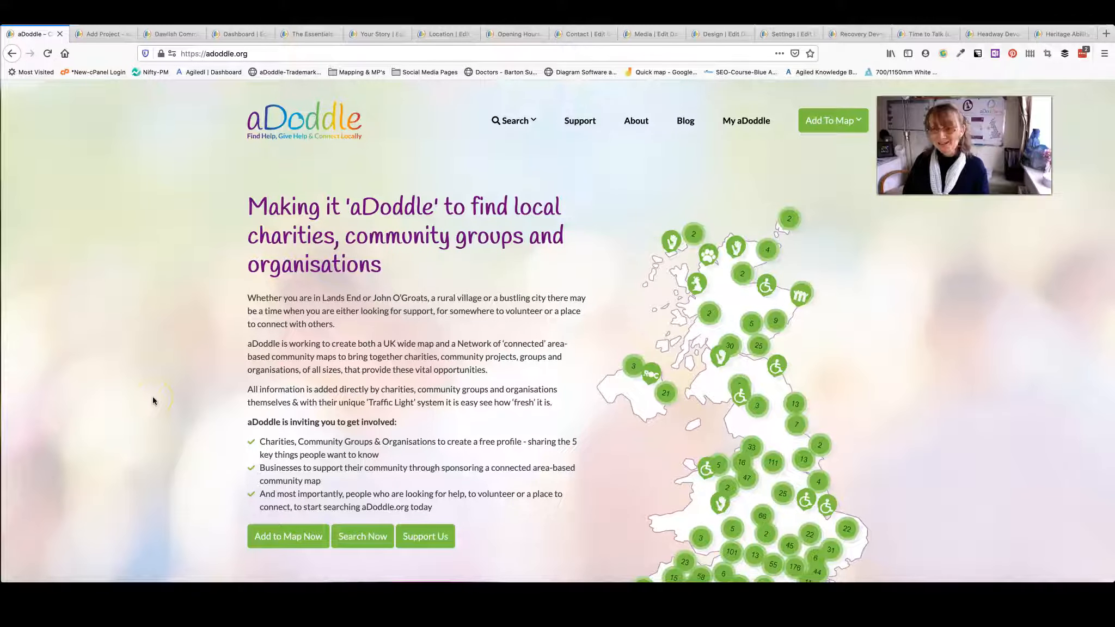
{"action": "mouse_move", "coordinate": [151, 398]}
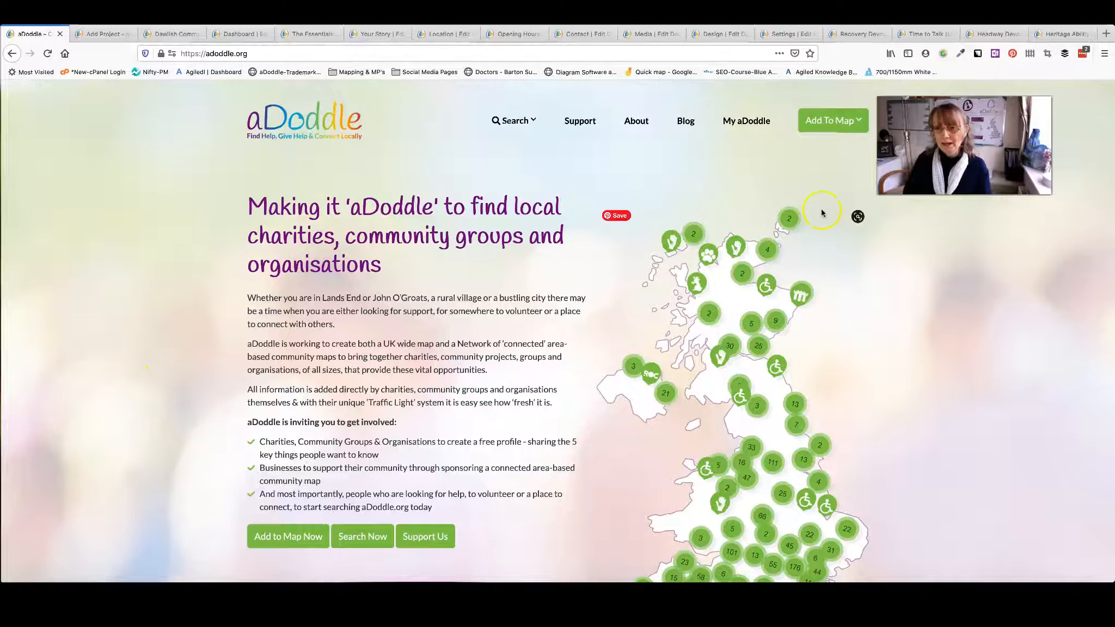
- Start adding a new project to the map via Add To Map
{"action": "left_click", "coordinate": [832, 120]}
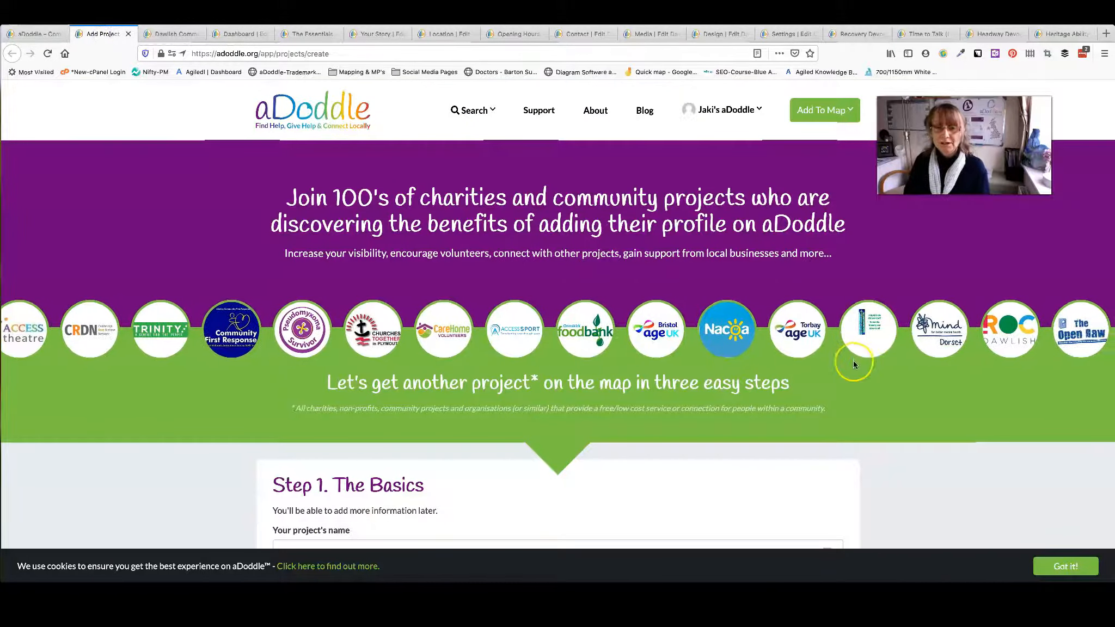
{"action": "scroll", "scroll_direction": "down", "scroll_amount": 3}
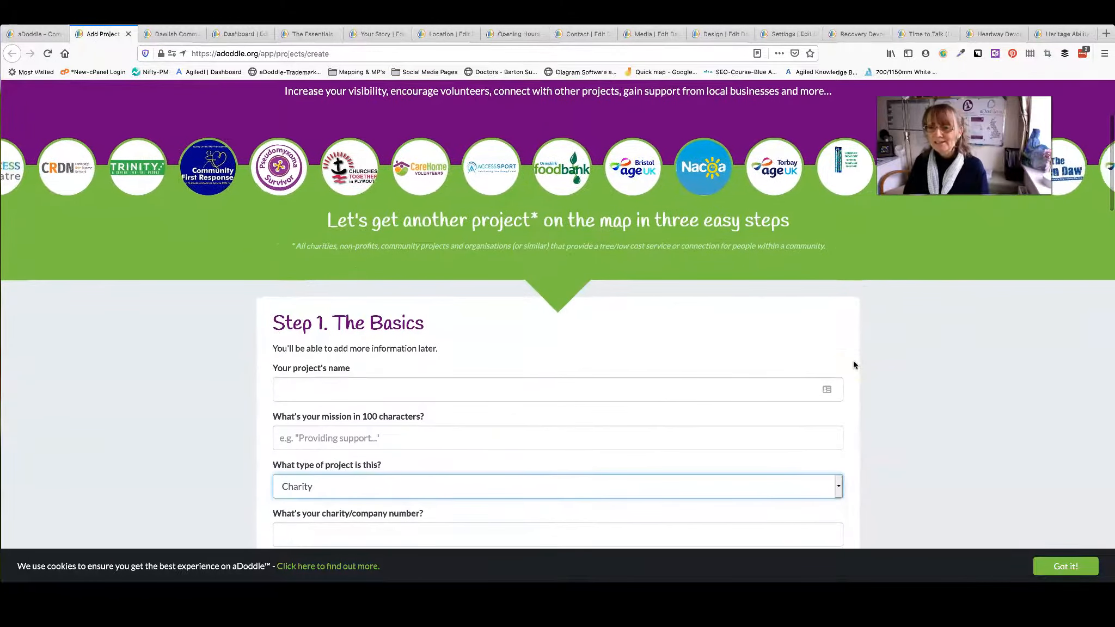
{"action": "scroll", "scroll_direction": "down", "scroll_amount": 3}
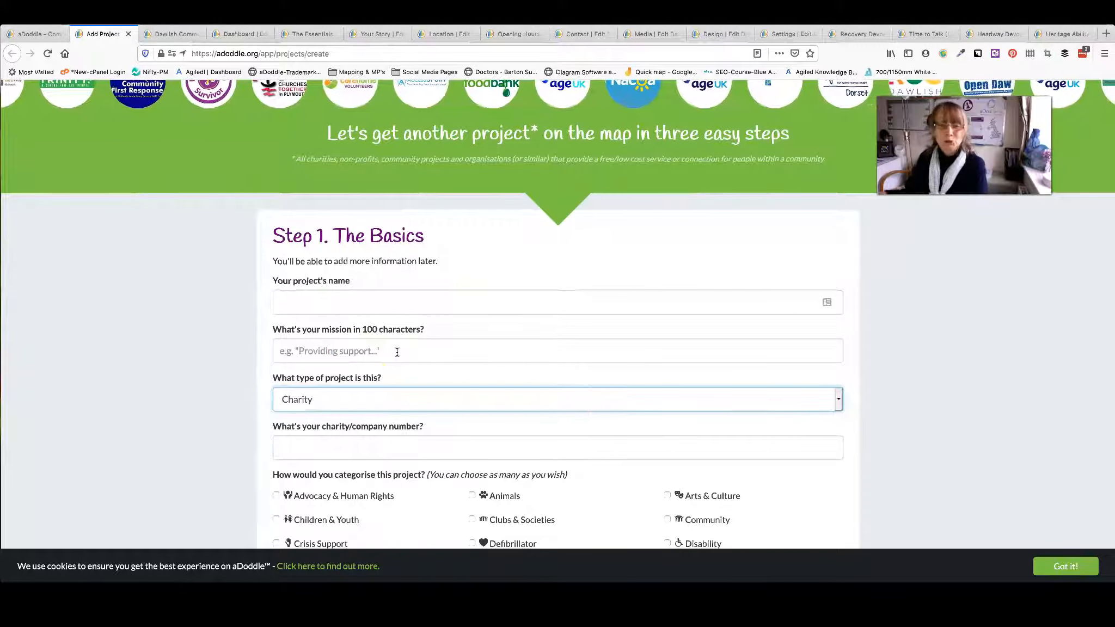
{"action": "scroll", "scroll_direction": "down", "scroll_amount": 3}
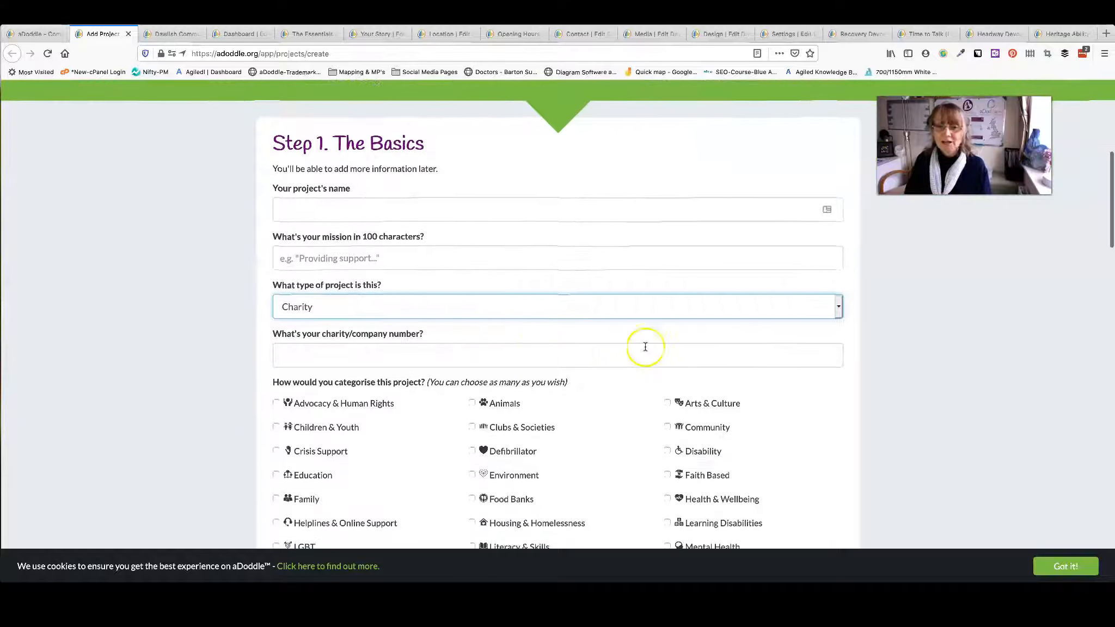
{"action": "left_click", "coordinate": [556, 306]}
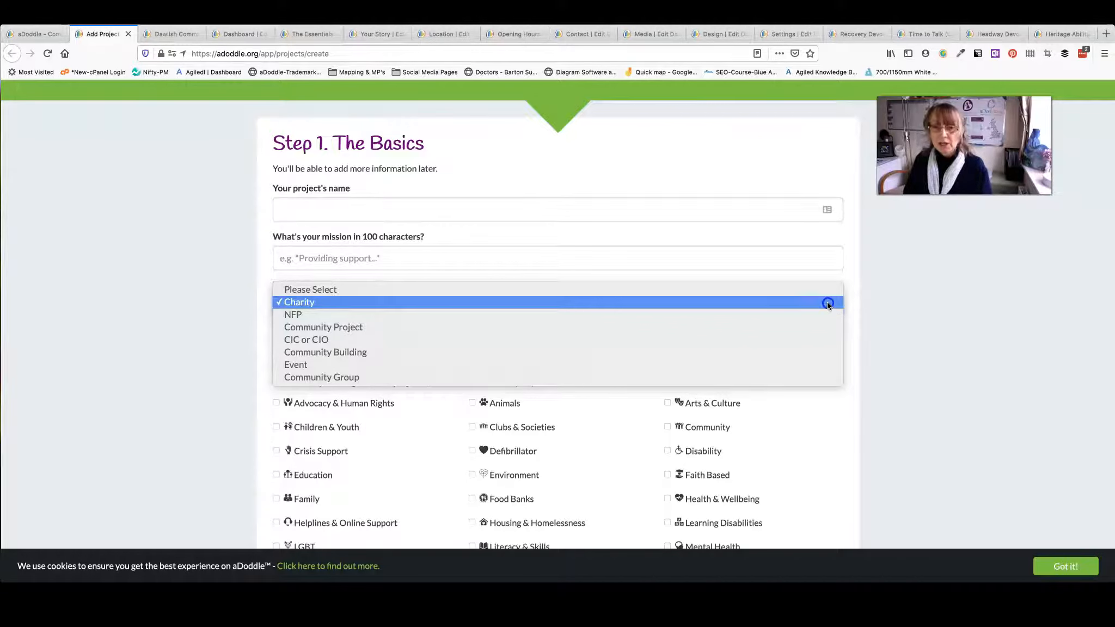
{"action": "left_click", "coordinate": [298, 301]}
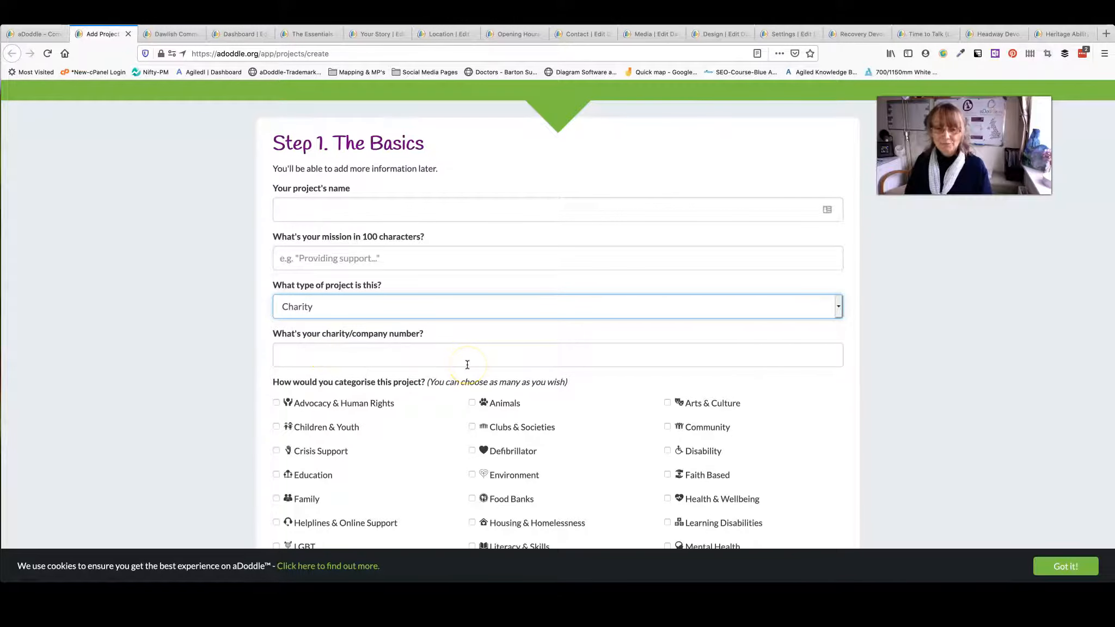
{"action": "scroll", "scroll_direction": "down", "scroll_amount": 3}
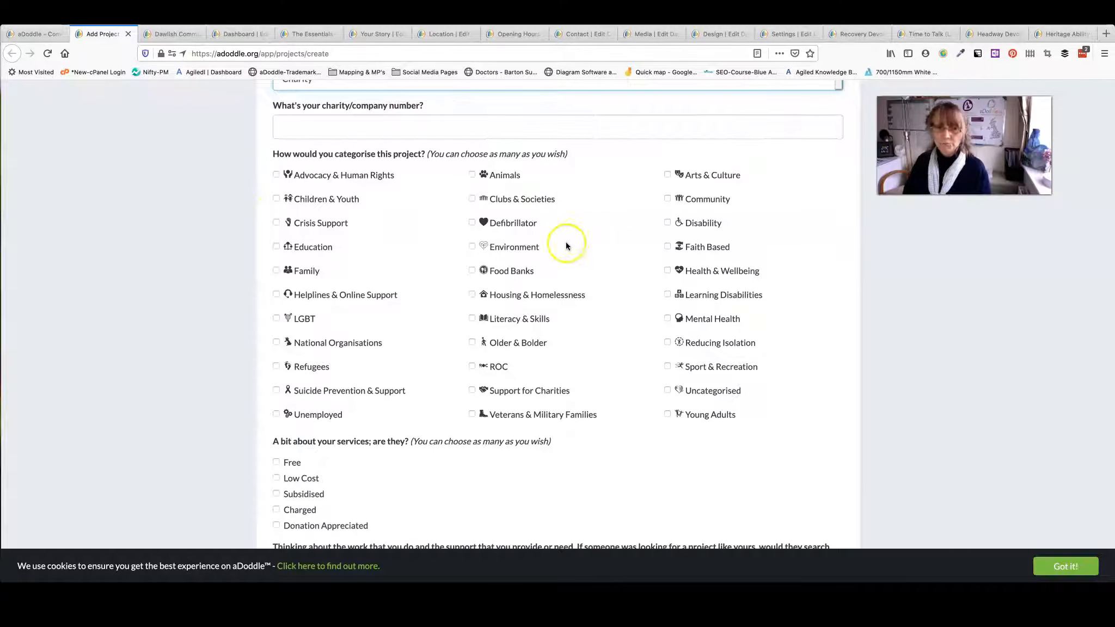
- Tick Children & Youth and Defibrillator, keeping Children & Youth as the primary map-pin category
{"action": "left_click", "coordinate": [275, 198]}
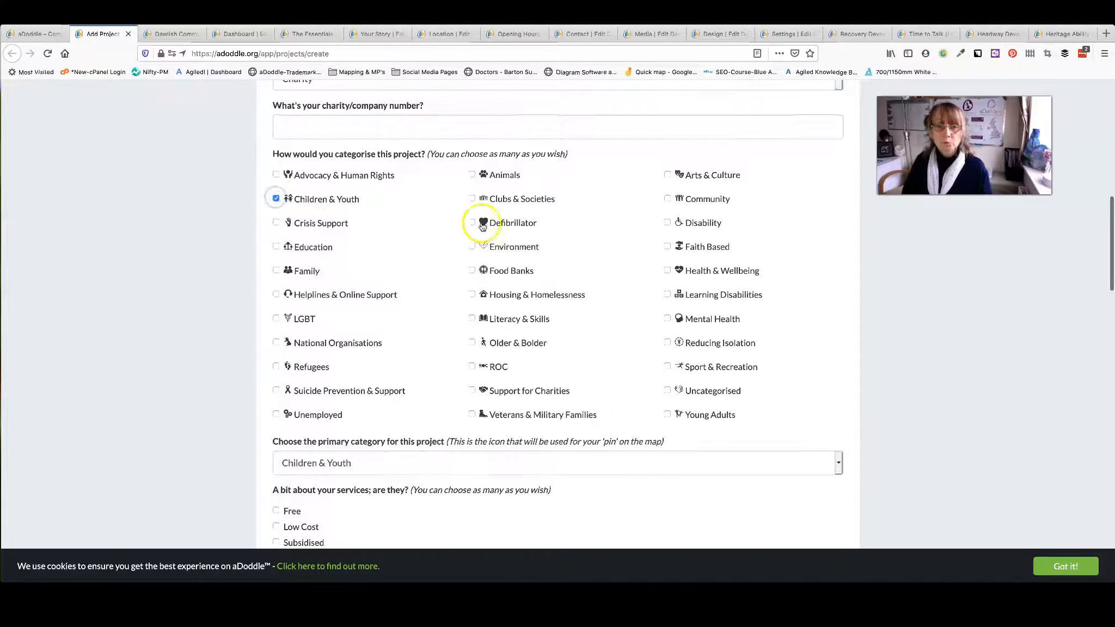
{"action": "left_click", "coordinate": [472, 222]}
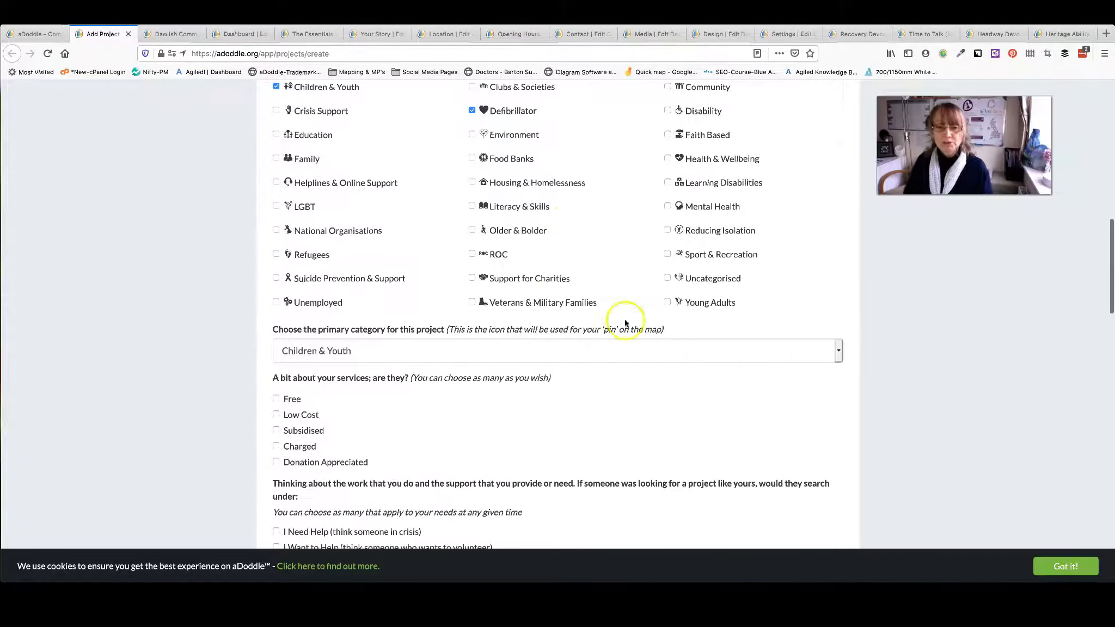
{"action": "left_click", "coordinate": [556, 351]}
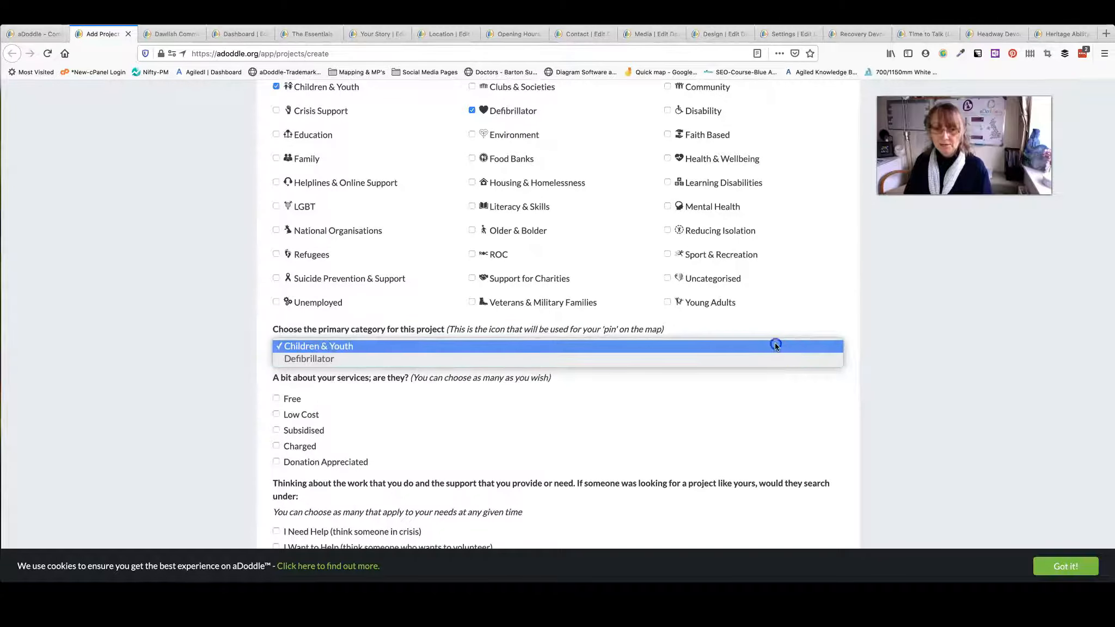
{"action": "left_click", "coordinate": [319, 346]}
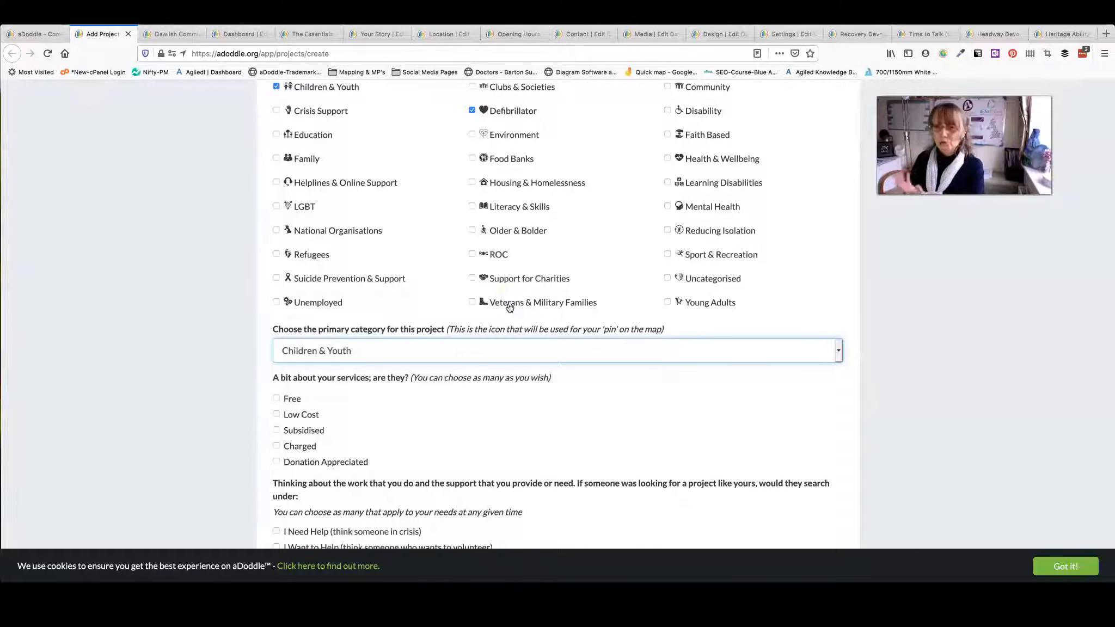
- Scroll down the Step 1 form to the empty contact details fields
{"action": "scroll", "scroll_direction": "down", "scroll_amount": 3}
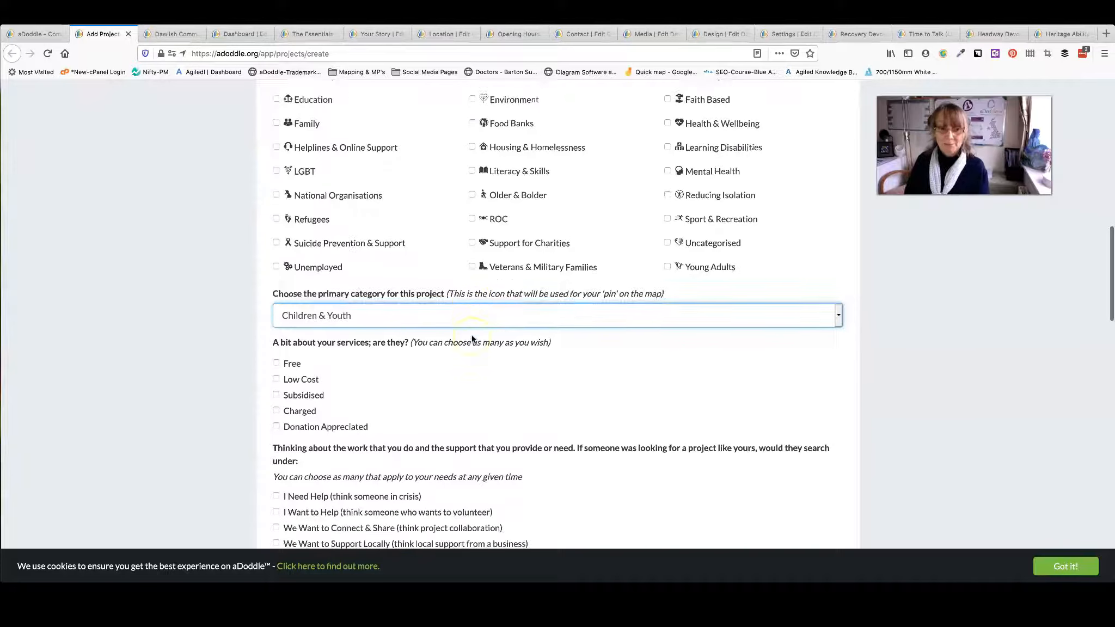
{"action": "scroll", "scroll_direction": "down", "scroll_amount": 3}
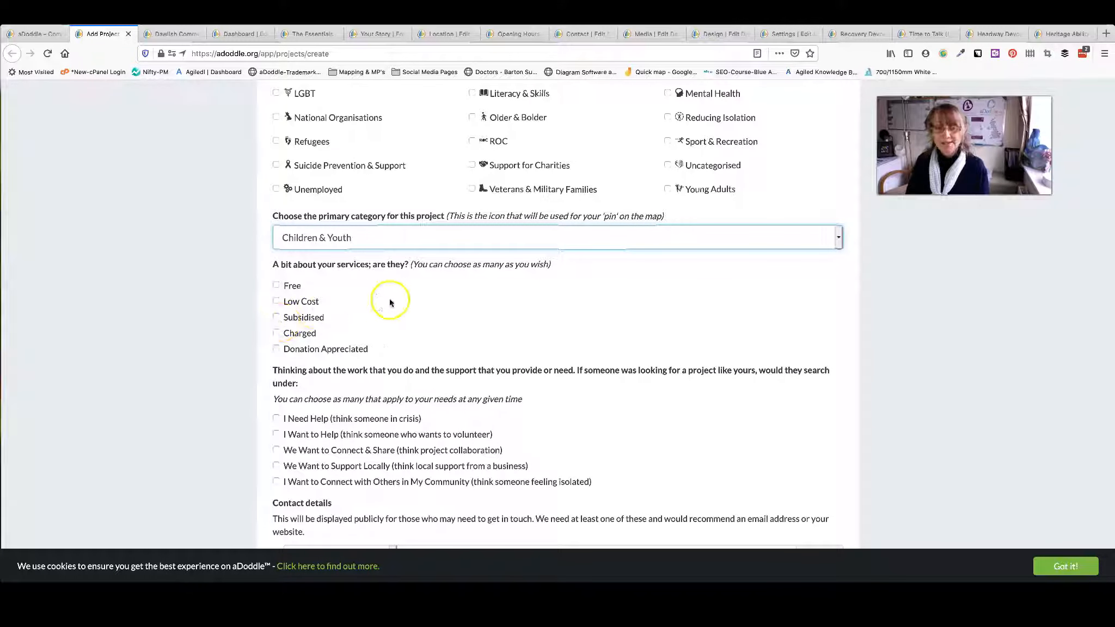
{"action": "scroll", "scroll_direction": "down", "scroll_amount": 3}
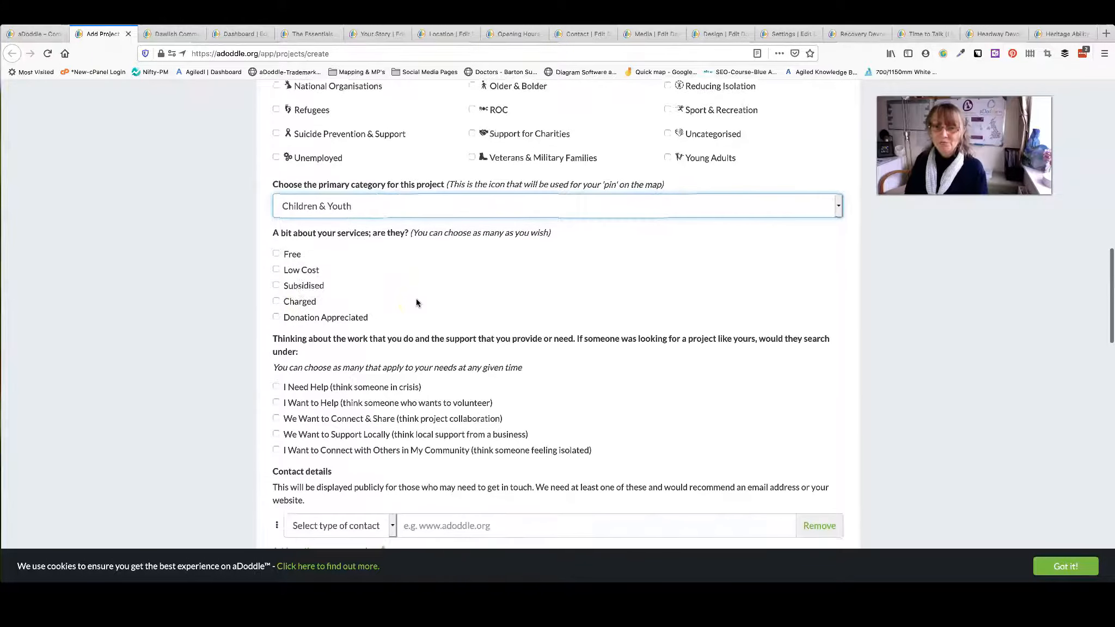
{"action": "scroll", "scroll_direction": "down", "scroll_amount": 3}
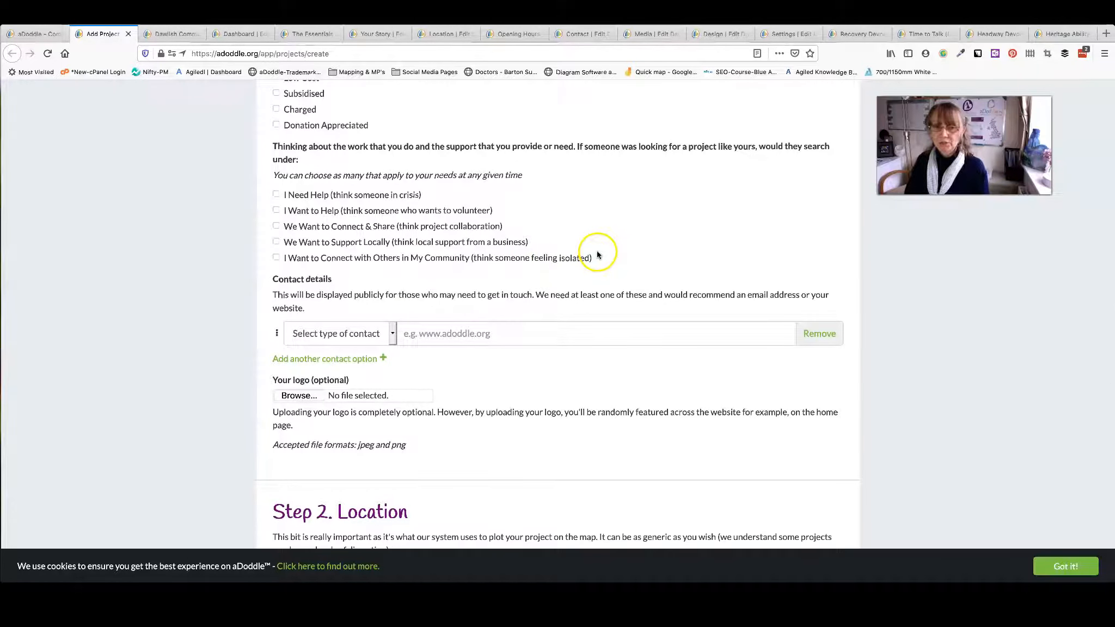
{"action": "mouse_move", "coordinate": [331, 214]}
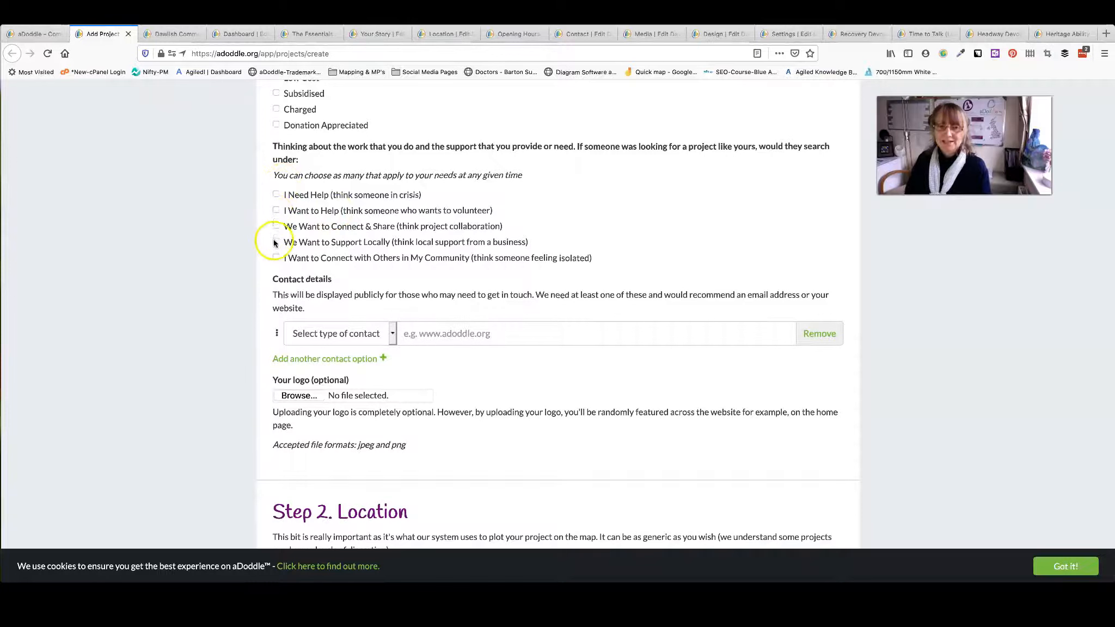
{"action": "scroll", "scroll_direction": "down", "scroll_amount": 3}
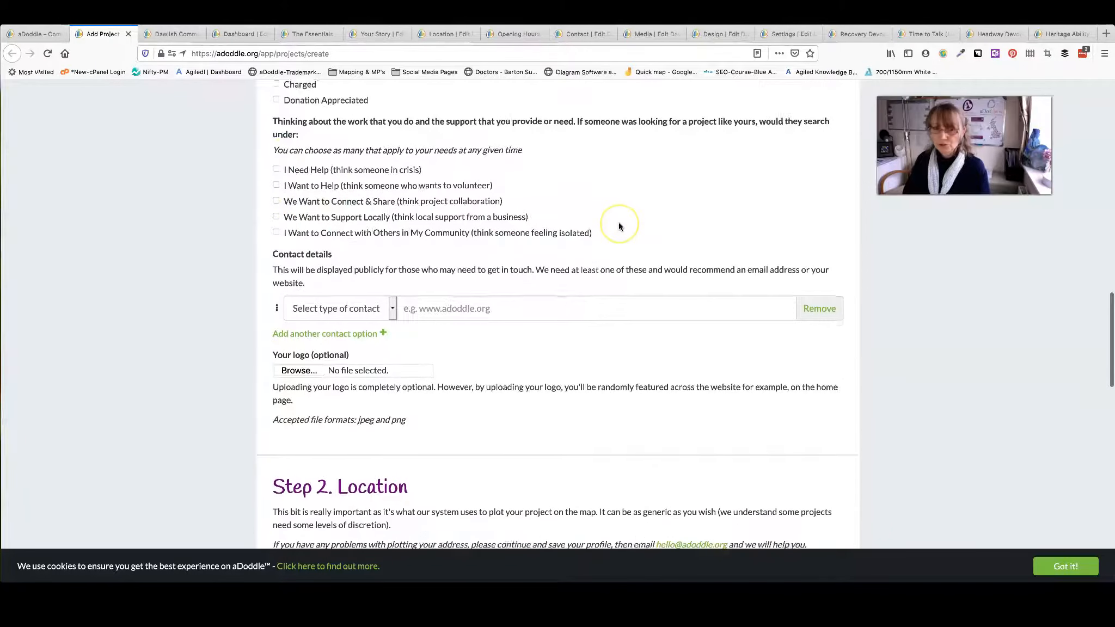
{"action": "scroll", "scroll_direction": "down", "scroll_amount": 3}
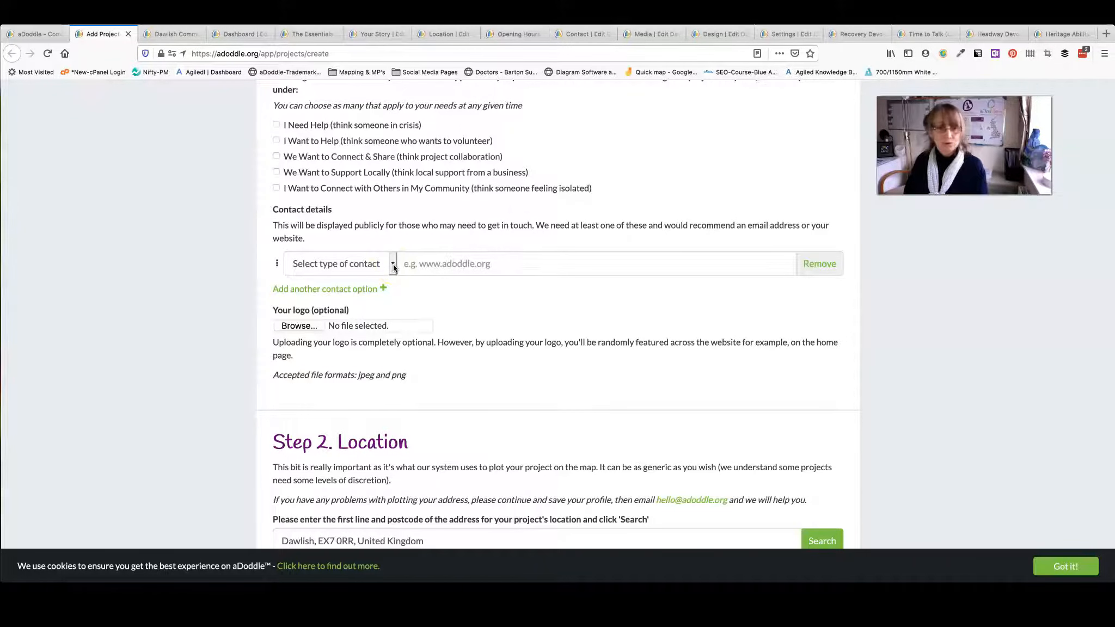
{"action": "scroll", "scroll_direction": "down", "scroll_amount": 3}
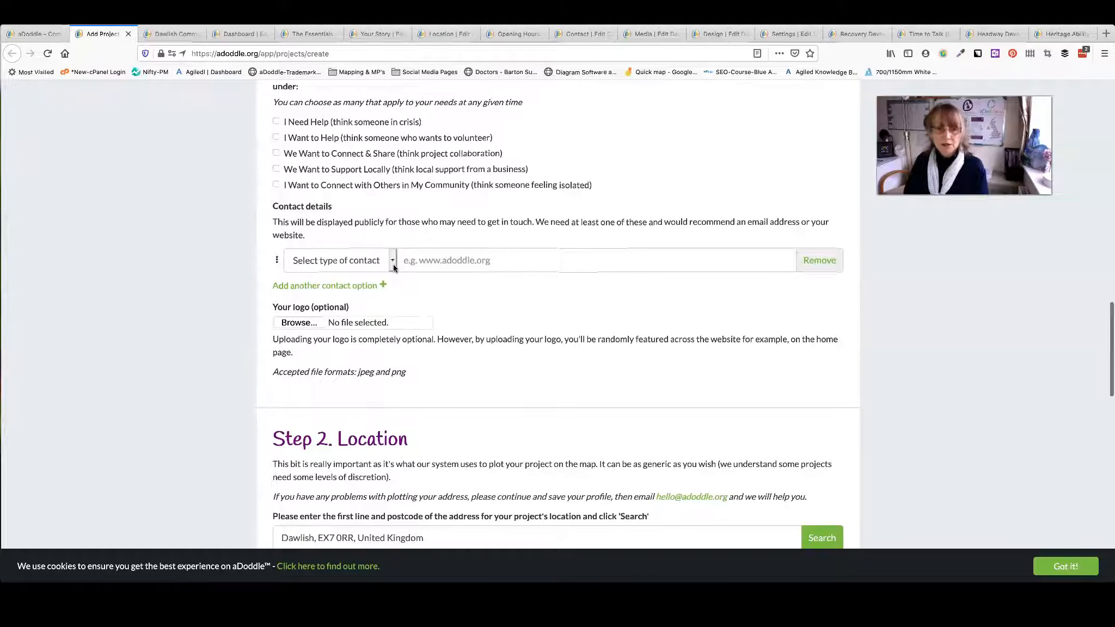
{"action": "left_click", "coordinate": [339, 259]}
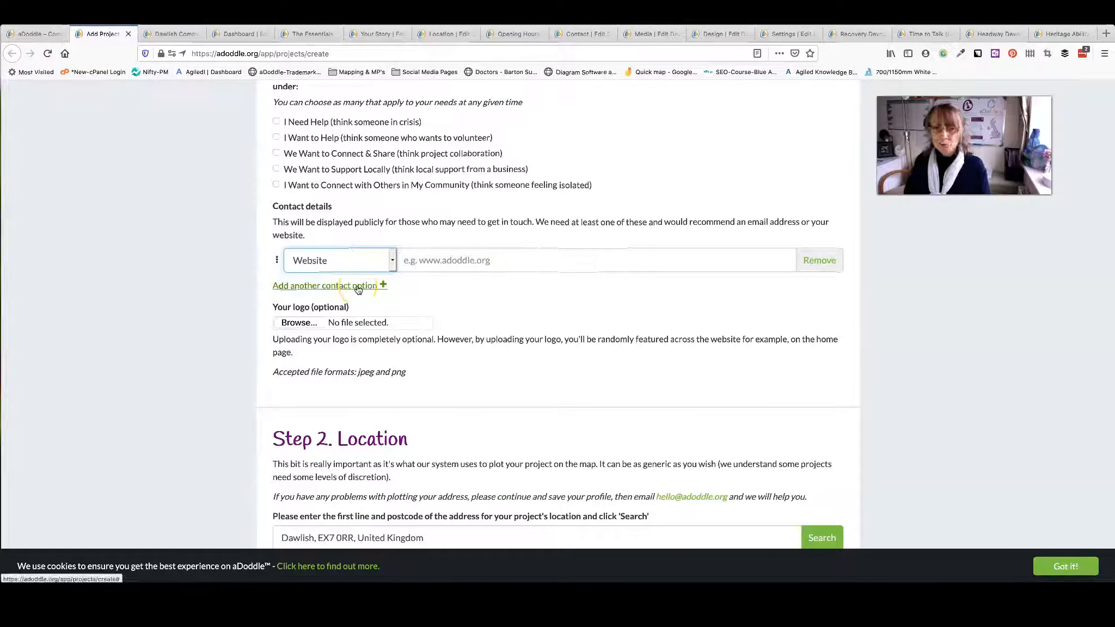
{"action": "left_click", "coordinate": [325, 285]}
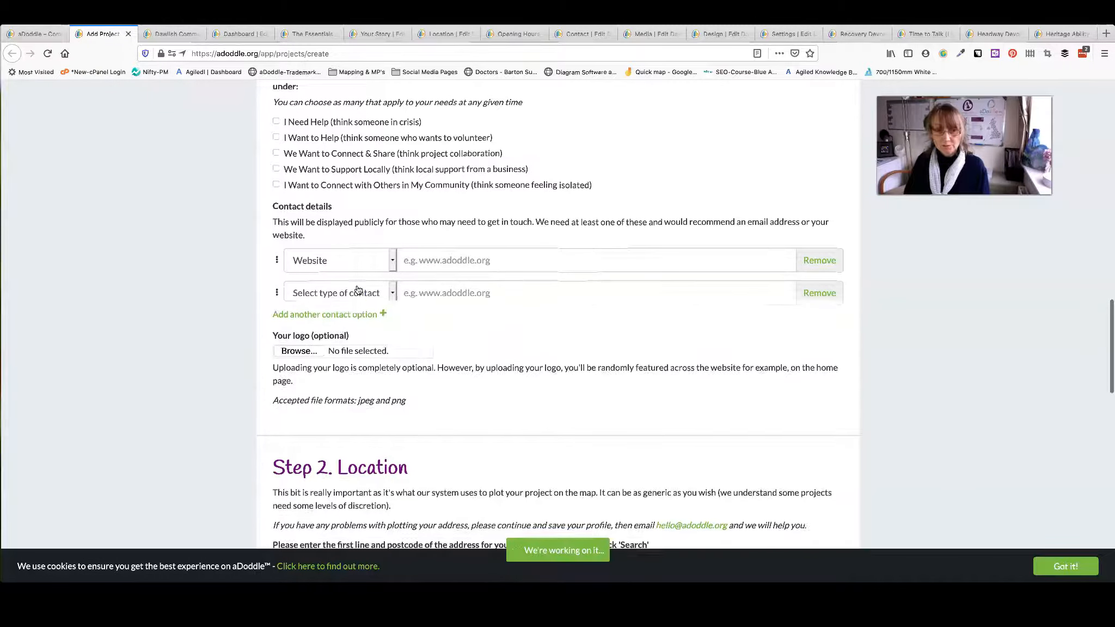
{"action": "left_click", "coordinate": [335, 292]}
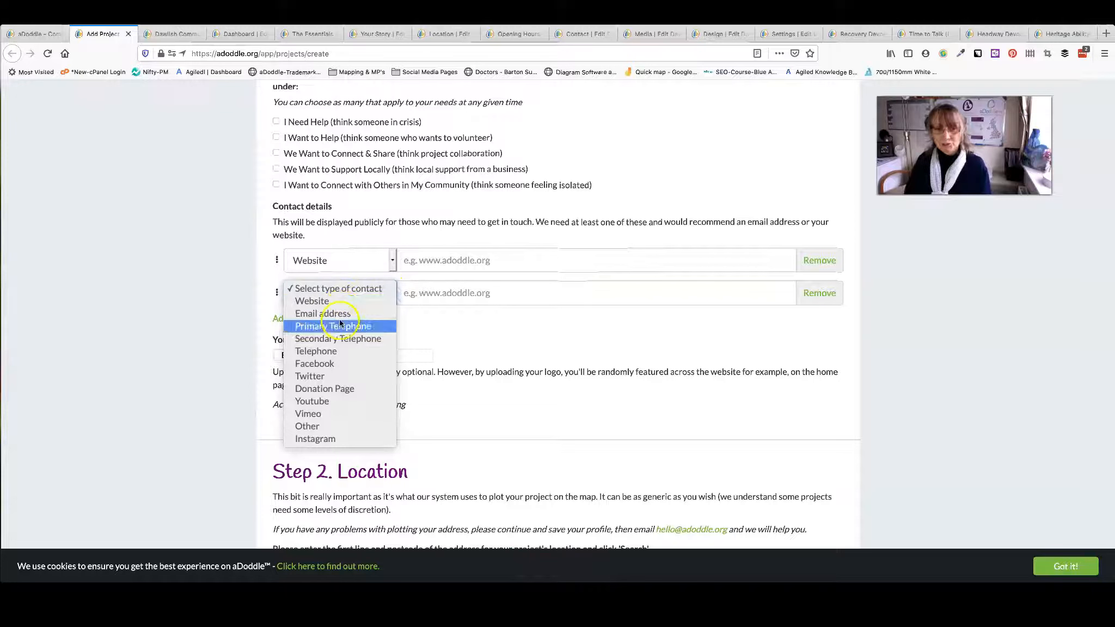
{"action": "left_click", "coordinate": [322, 312]}
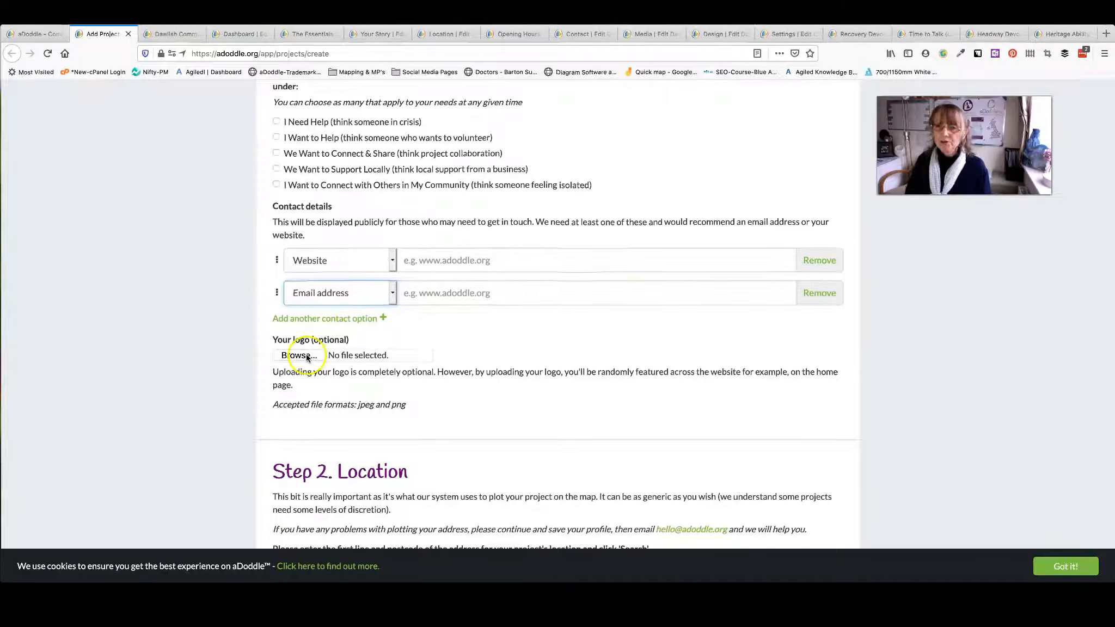
{"action": "scroll", "scroll_direction": "down", "scroll_amount": 3}
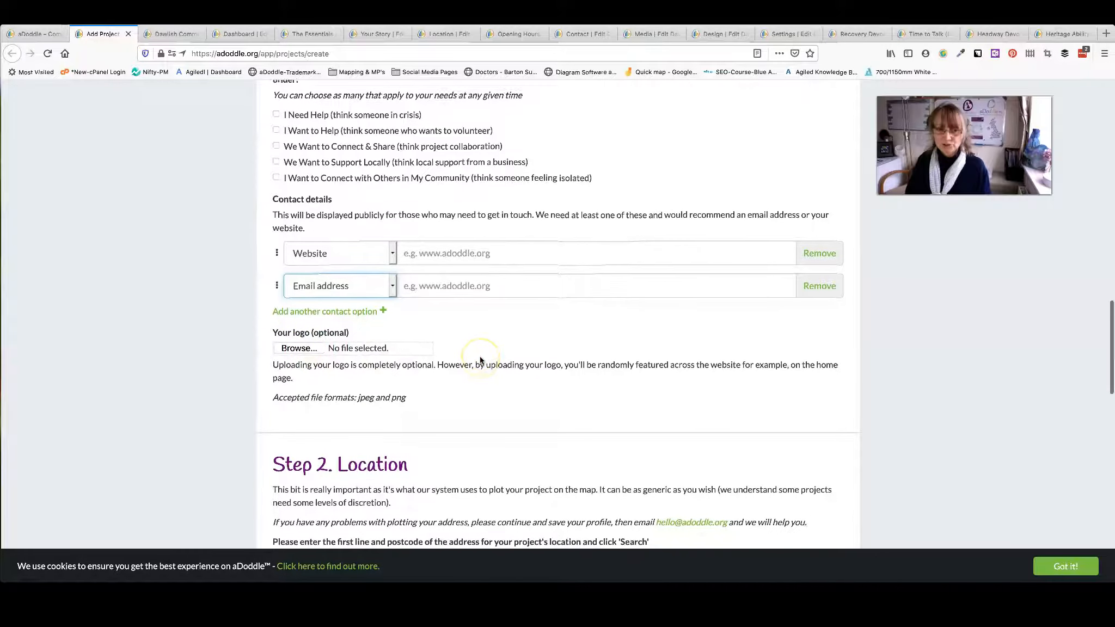
{"action": "scroll", "scroll_direction": "down", "scroll_amount": 3}
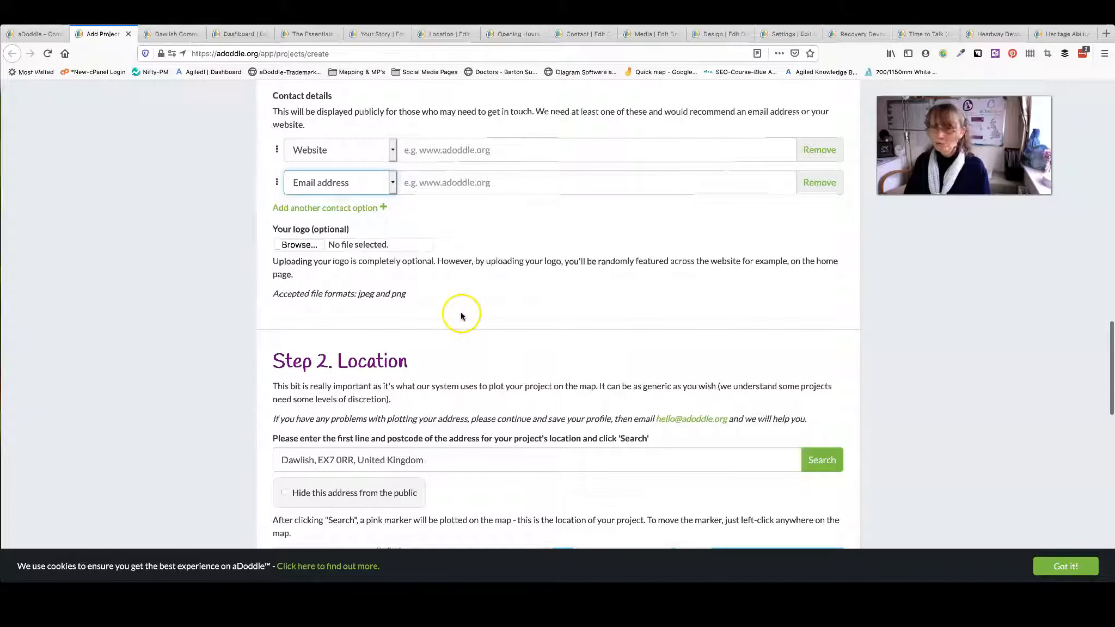
{"action": "scroll", "scroll_direction": "down", "scroll_amount": 3}
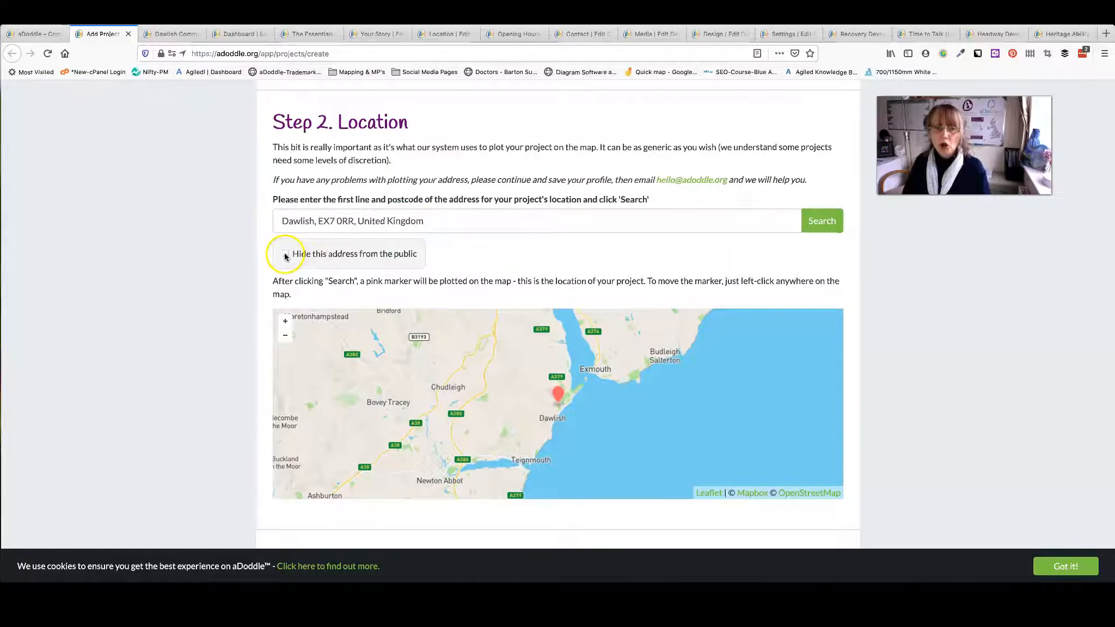
{"action": "left_click", "coordinate": [285, 253]}
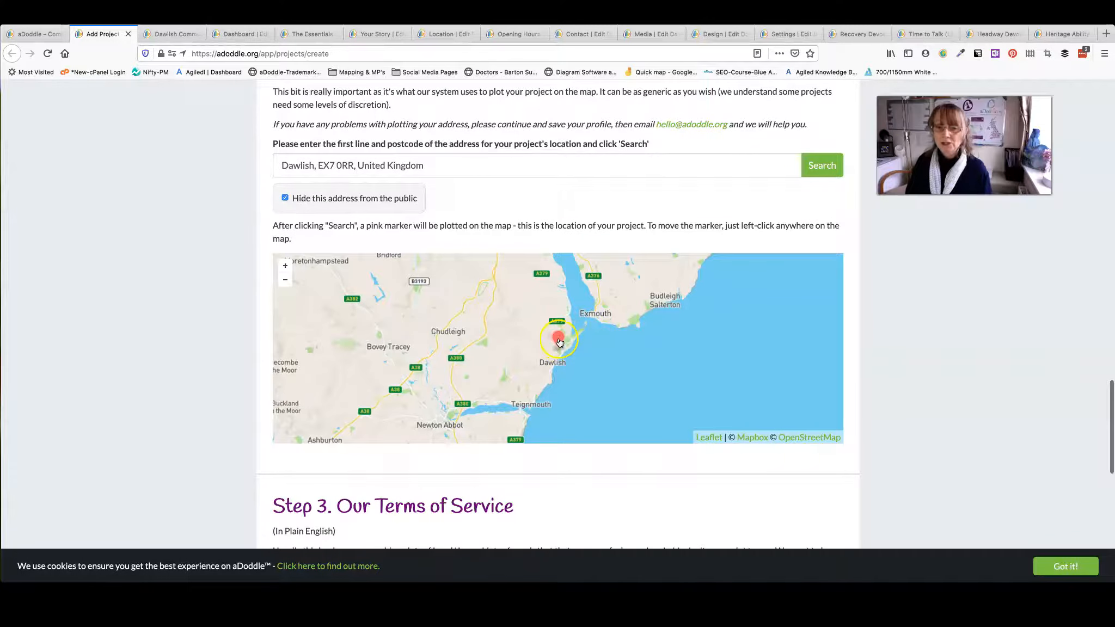
{"action": "left_click", "coordinate": [558, 342]}
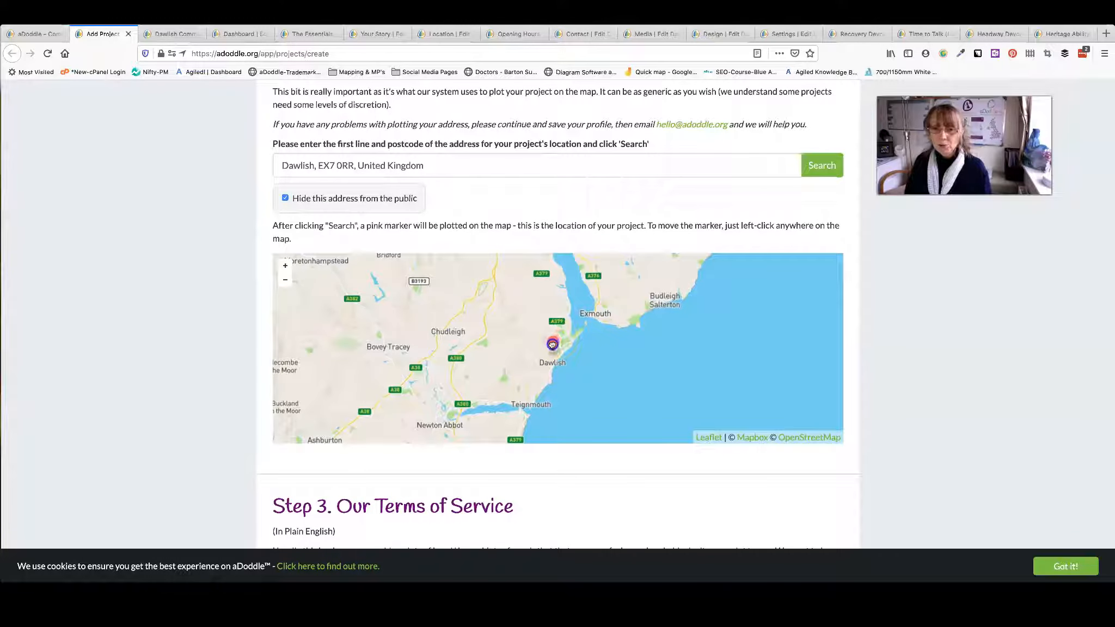
{"action": "type", "text": "5 Stockton Avenue, Dawlish, EX7 9LU, United Kingdom"}
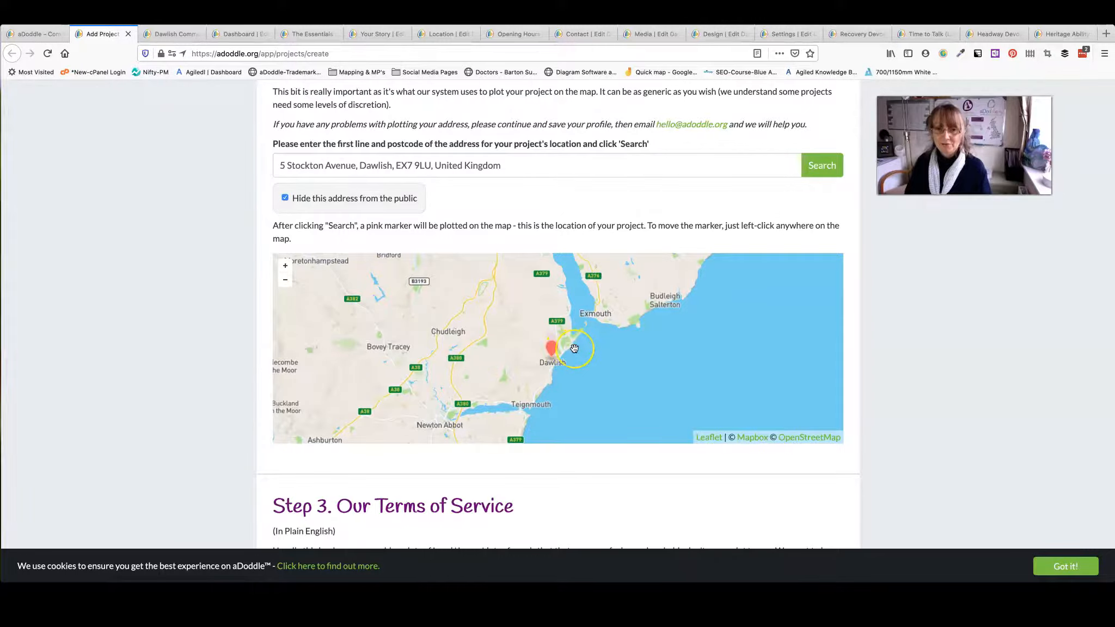
{"action": "scroll", "scroll_direction": "down", "scroll_amount": 3}
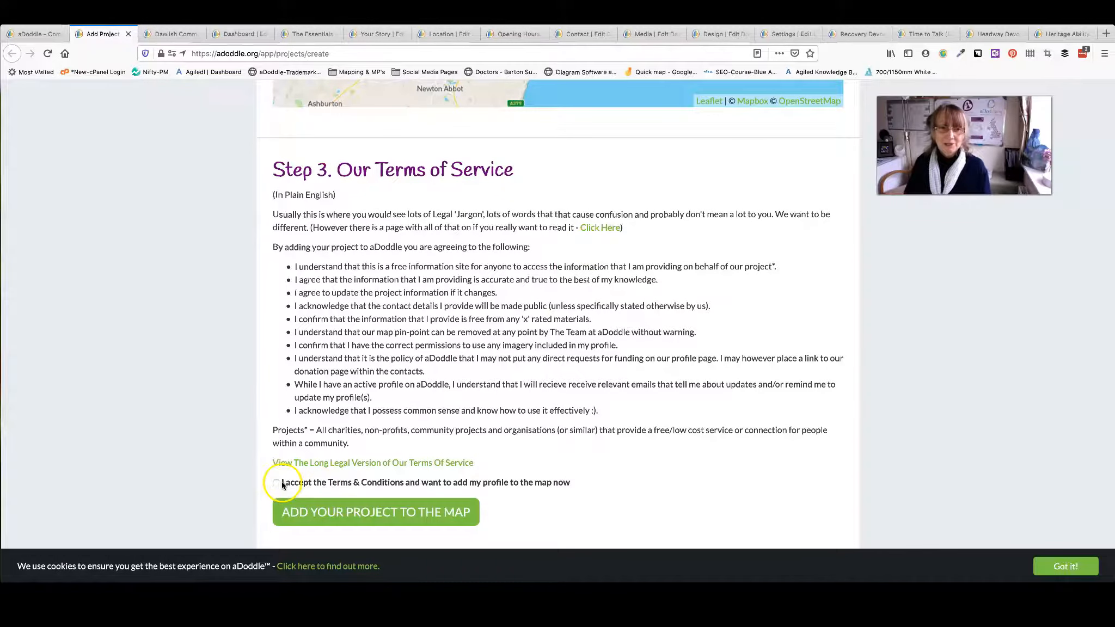
{"action": "scroll", "scroll_direction": "up", "scroll_amount": 3}
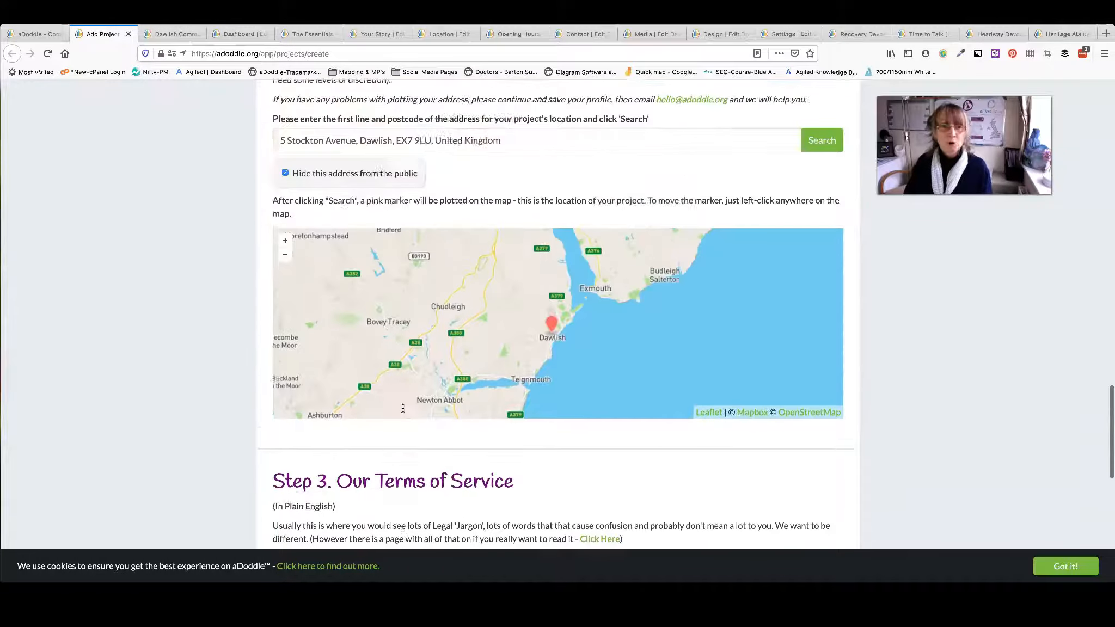
{"action": "scroll", "scroll_direction": "down", "scroll_amount": 3}
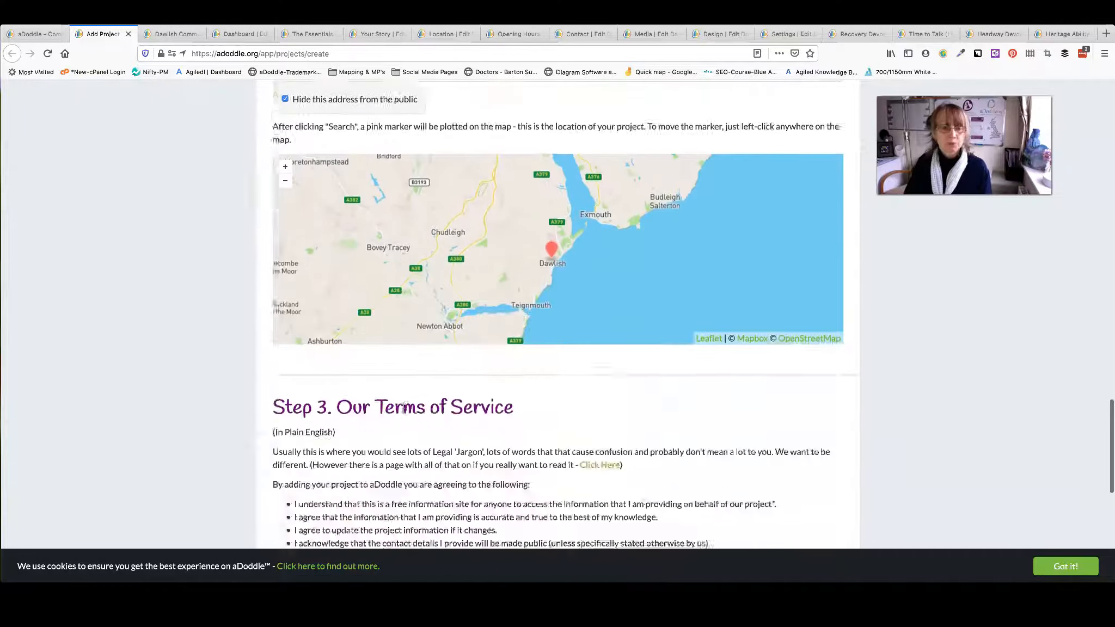
{"action": "scroll", "scroll_direction": "down", "scroll_amount": 3}
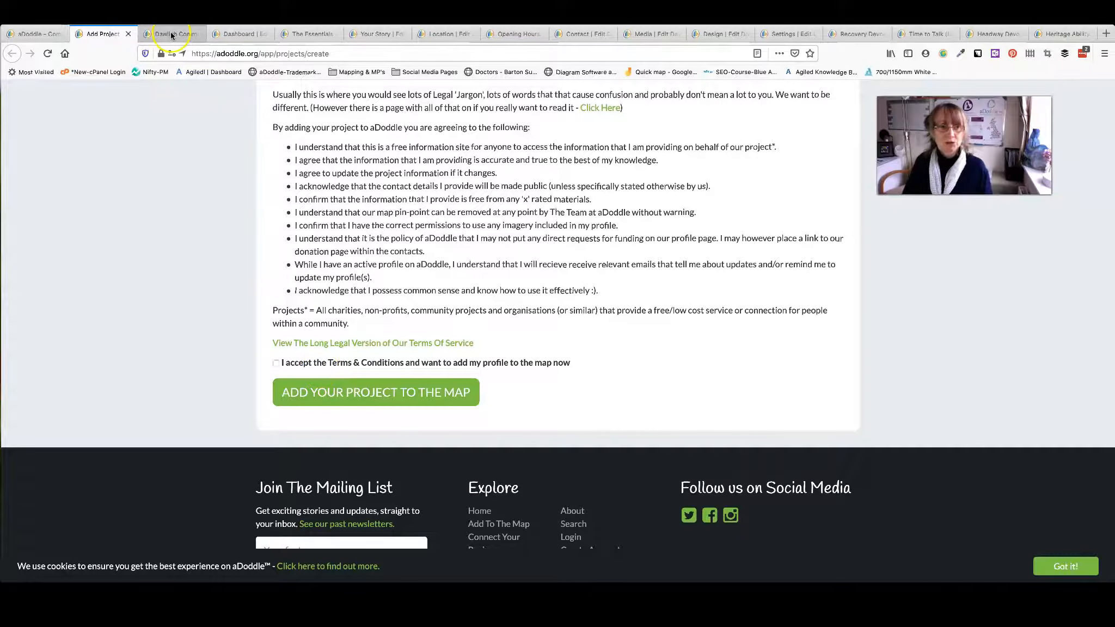
- View the added-to-map confirmation, go to the Dashboard and enter The Essentials editor section
{"action": "left_click", "coordinate": [375, 391]}
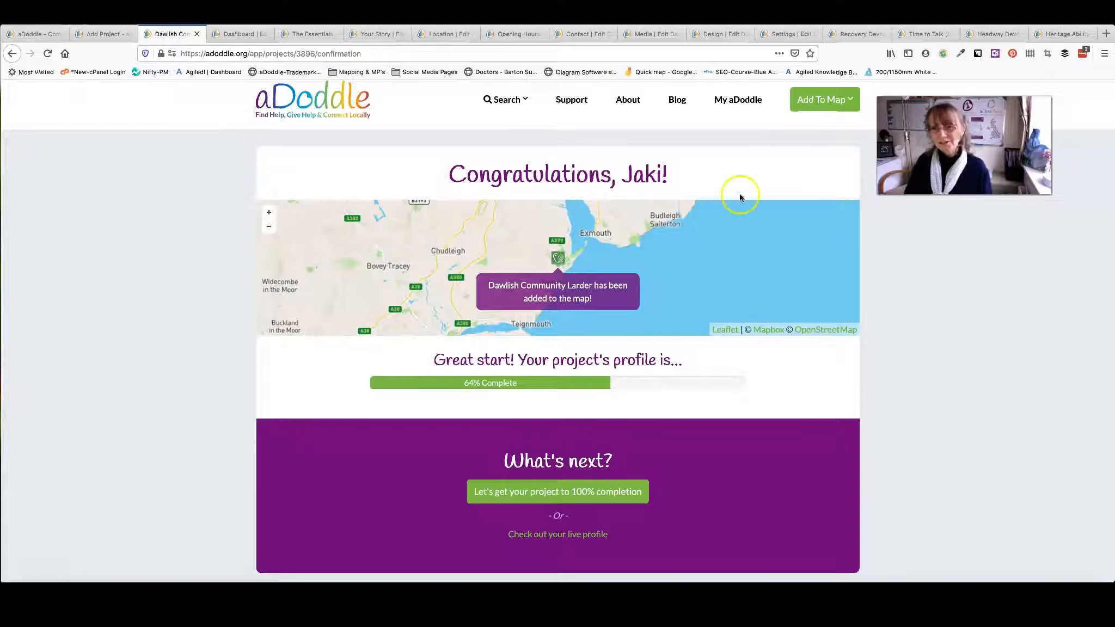
{"action": "mouse_move", "coordinate": [568, 306]}
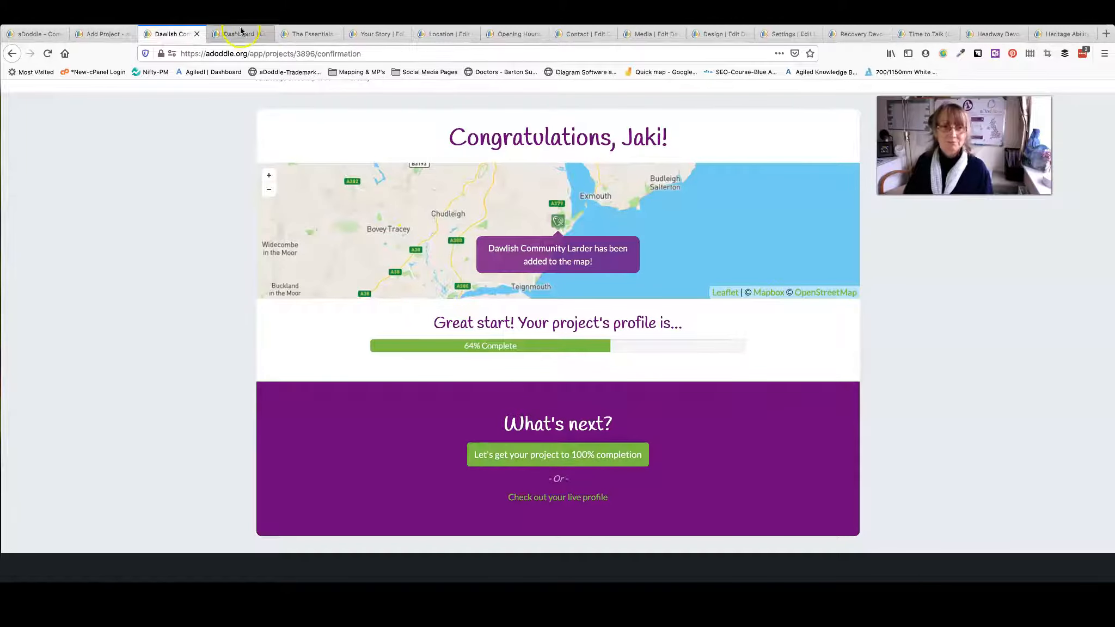
{"action": "left_click", "coordinate": [238, 34]}
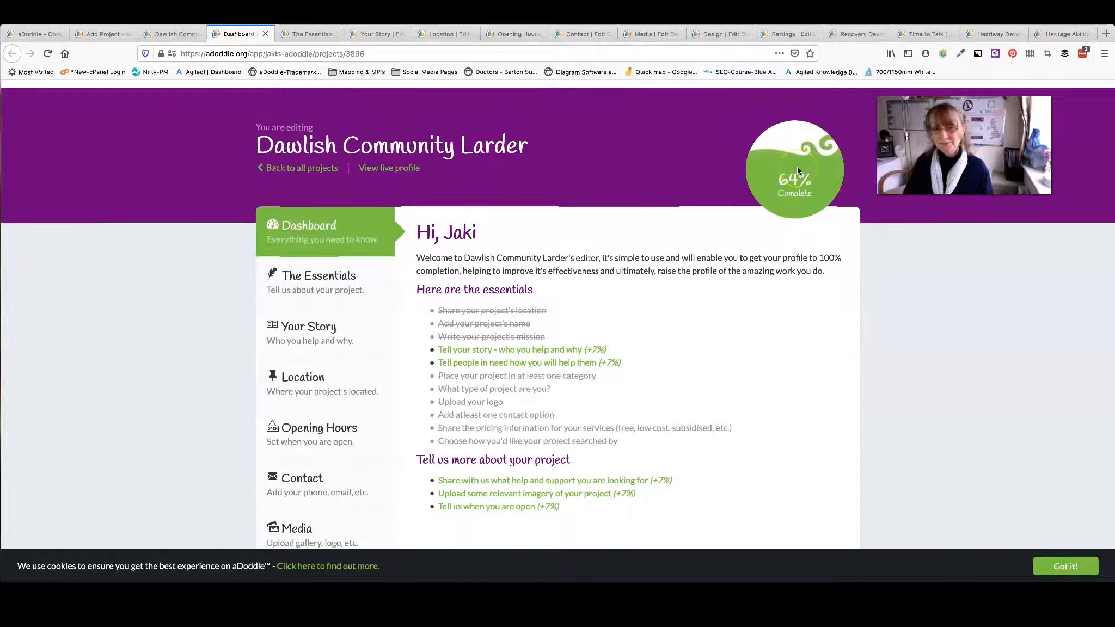
{"action": "left_click", "coordinate": [317, 281]}
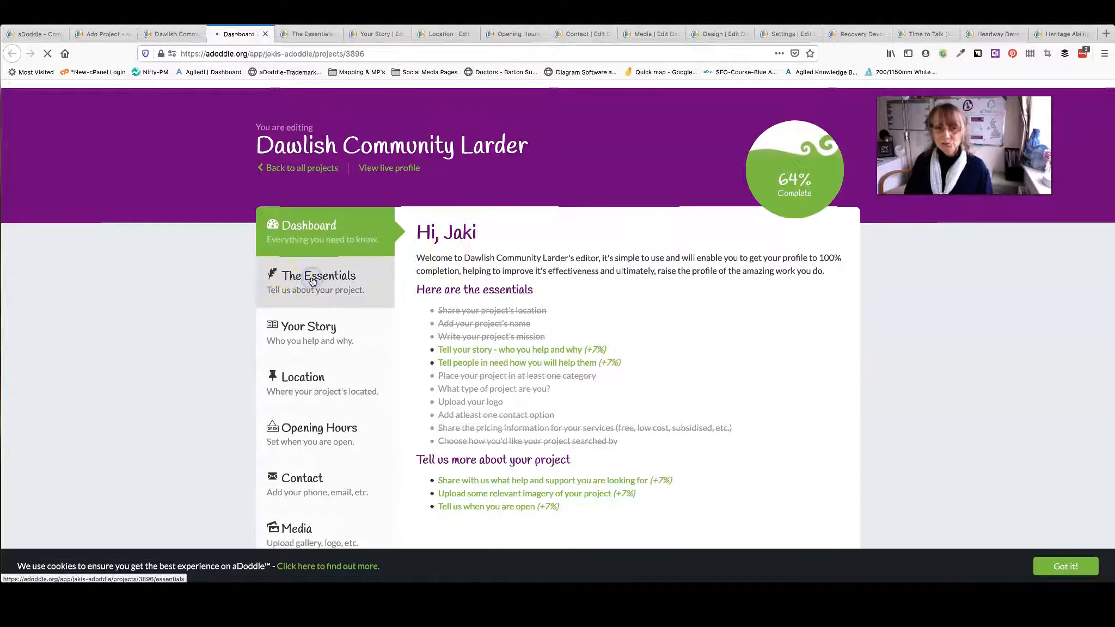
{"action": "left_click", "coordinate": [318, 275]}
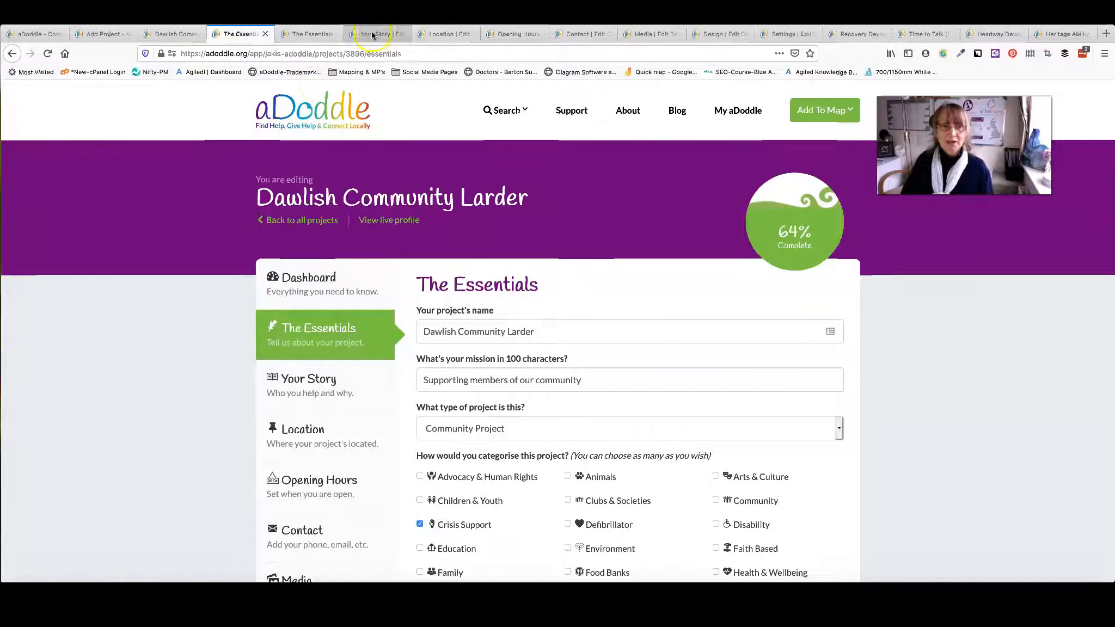
- Review the Your Story section's empty story, service and Additional Information fields
{"action": "left_click", "coordinate": [374, 33]}
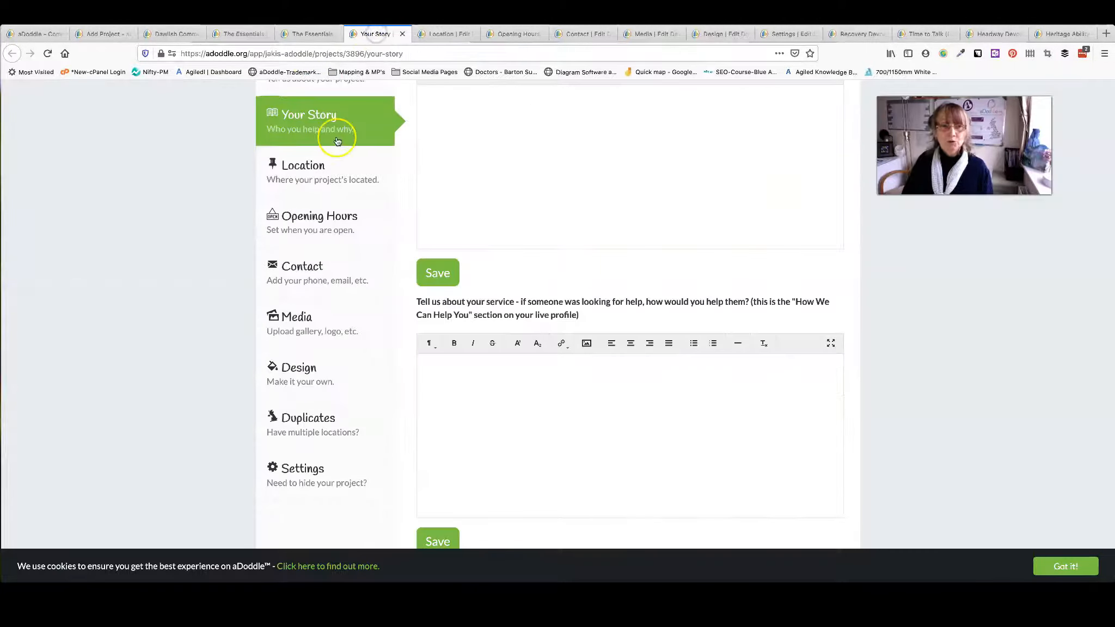
{"action": "scroll", "scroll_direction": "up", "scroll_amount": 3}
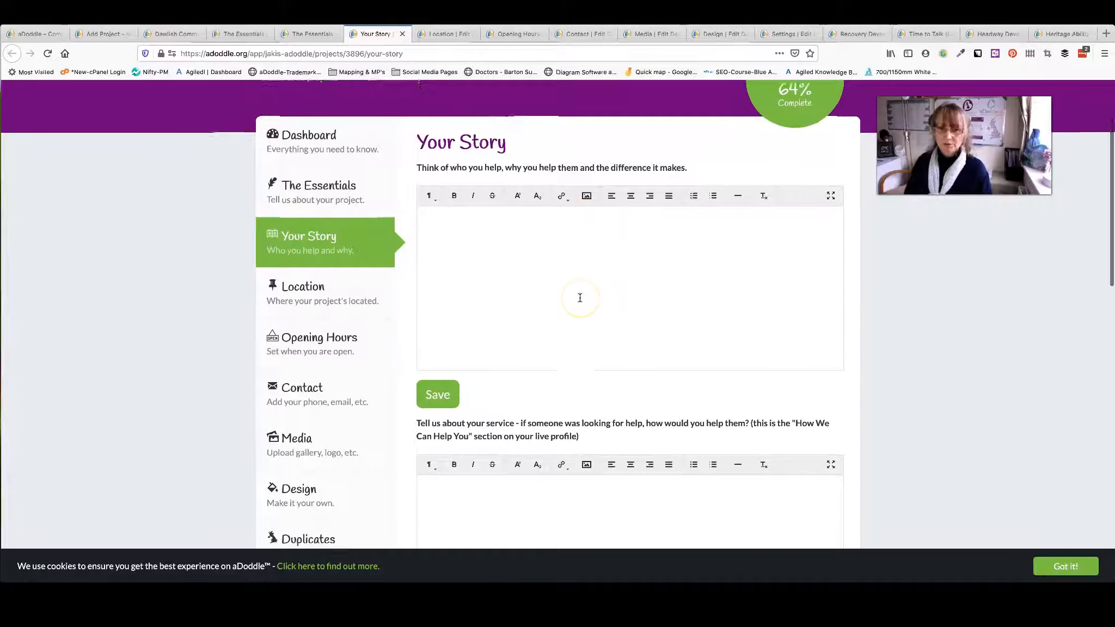
{"action": "scroll", "scroll_direction": "down", "scroll_amount": 3}
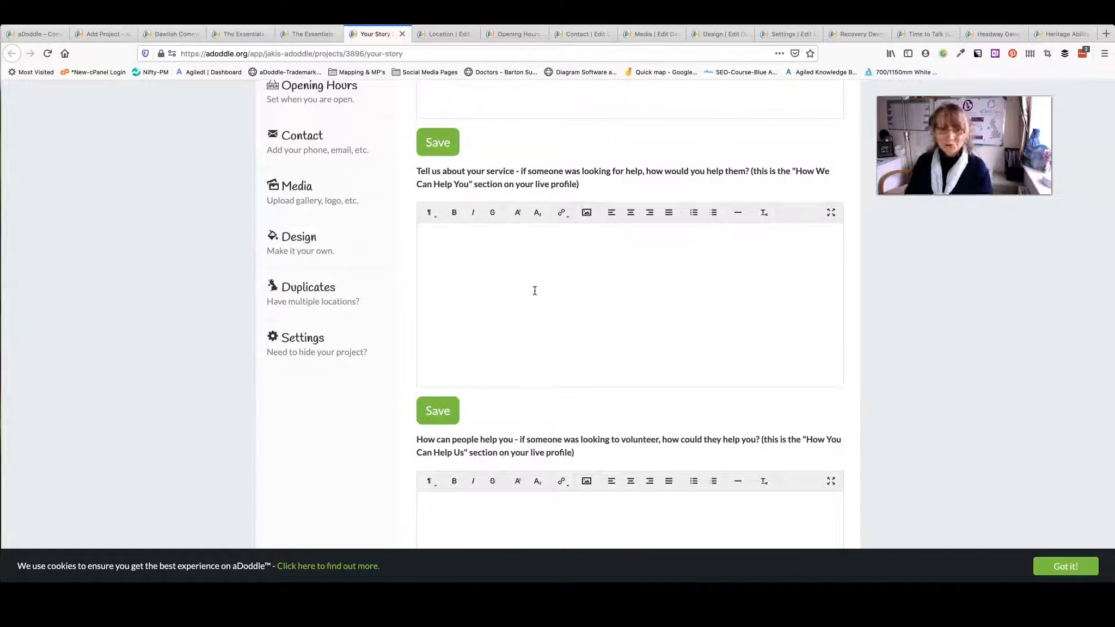
{"action": "scroll", "scroll_direction": "down", "scroll_amount": 3}
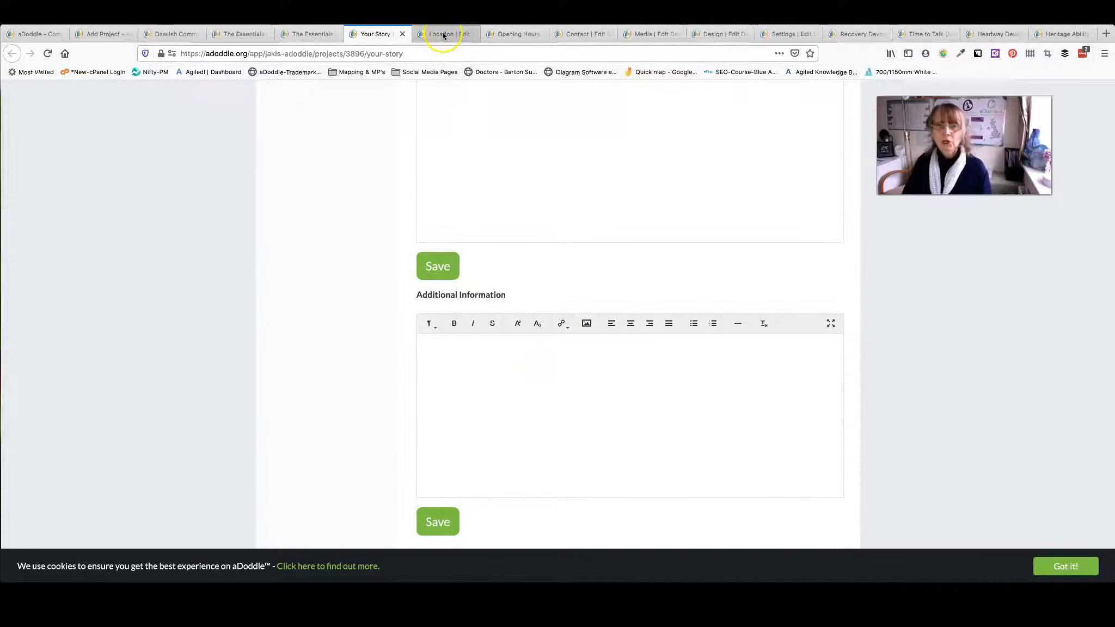
- Review the saved Location details, then move to the empty Opening Hours section
{"action": "left_click", "coordinate": [444, 34]}
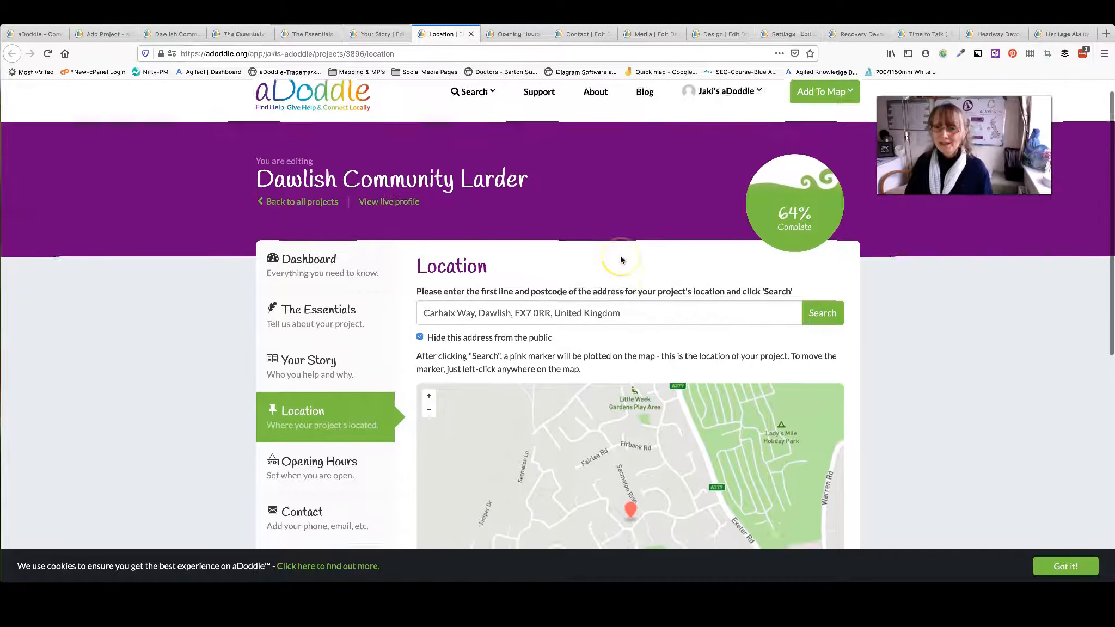
{"action": "scroll", "scroll_direction": "down", "scroll_amount": 3}
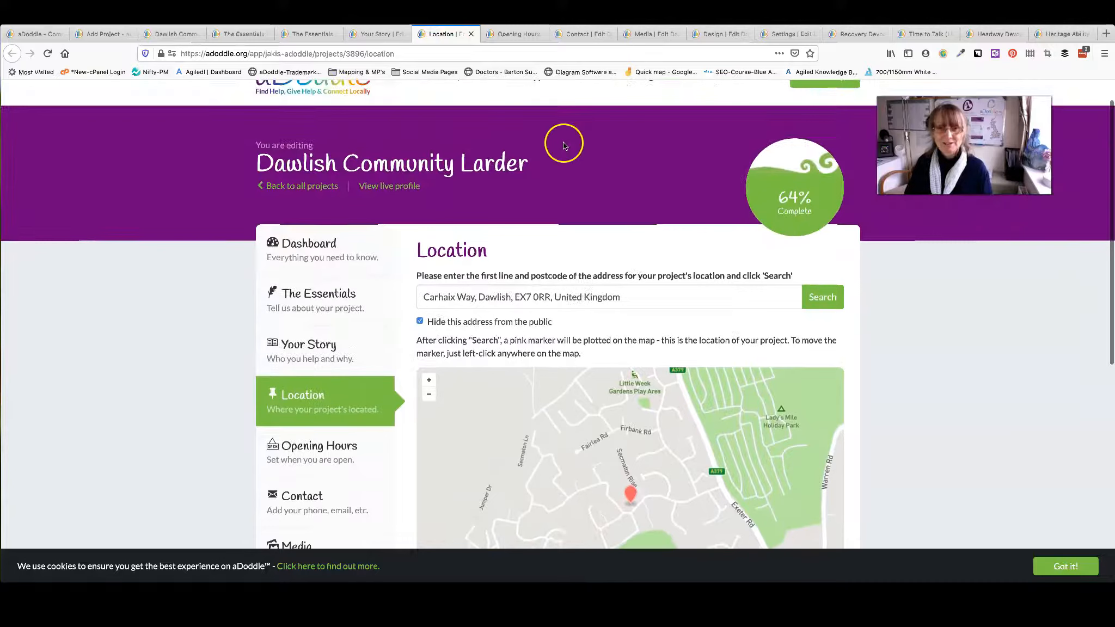
{"action": "left_click", "coordinate": [319, 451]}
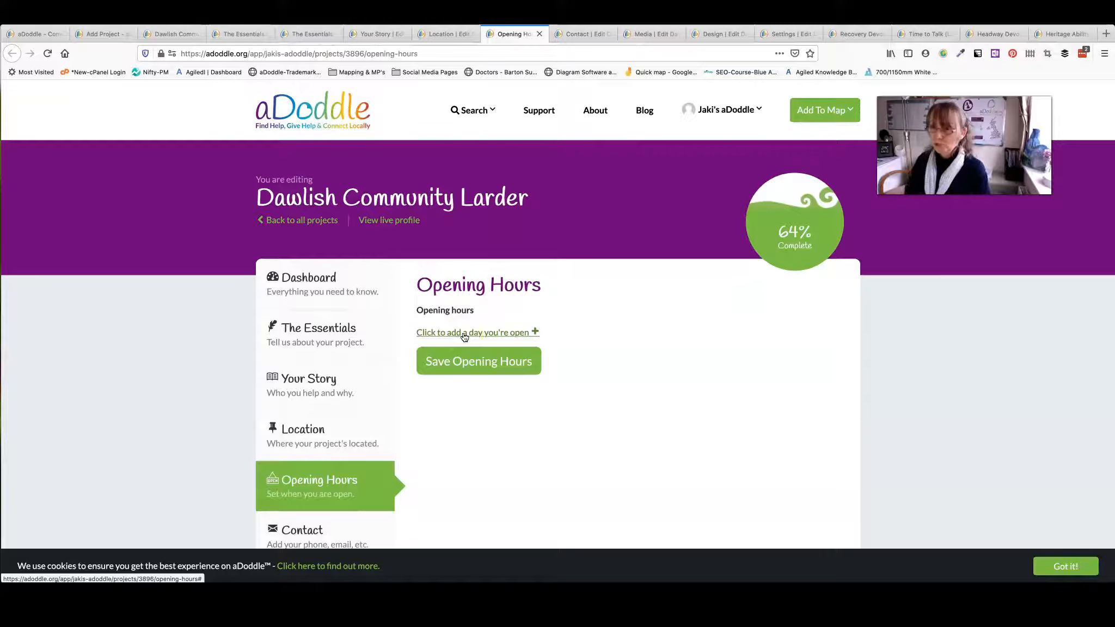
- Add an opening-hours row reading Every Monday 9:00 AM to 17:00 PM with its frequency options listed
{"action": "left_click", "coordinate": [473, 332]}
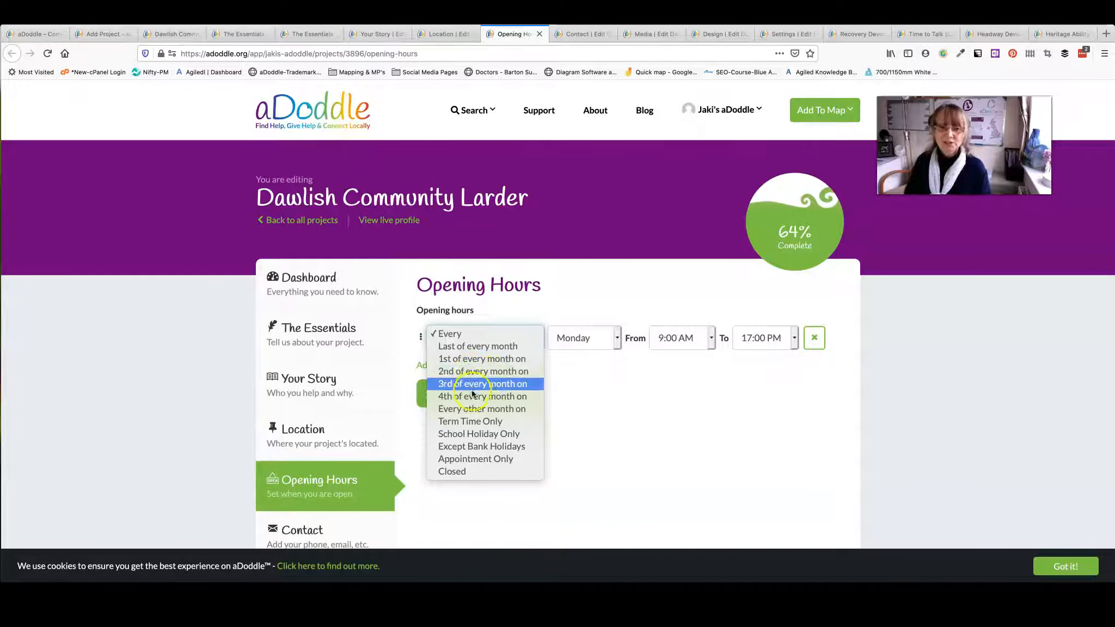
{"action": "mouse_move", "coordinate": [469, 421]}
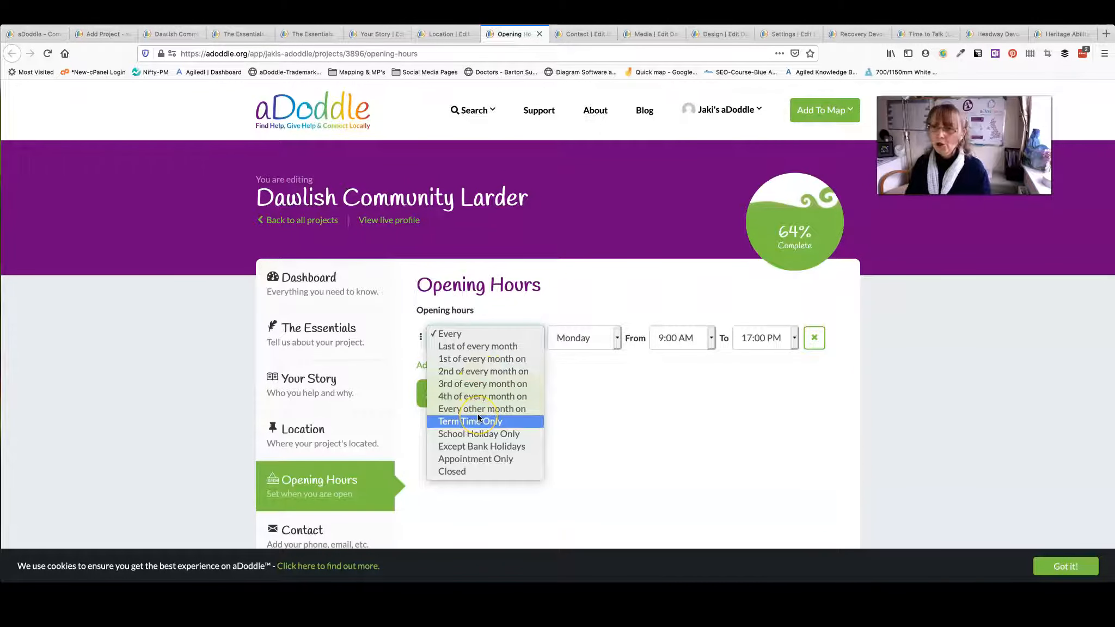
{"action": "mouse_move", "coordinate": [479, 433]}
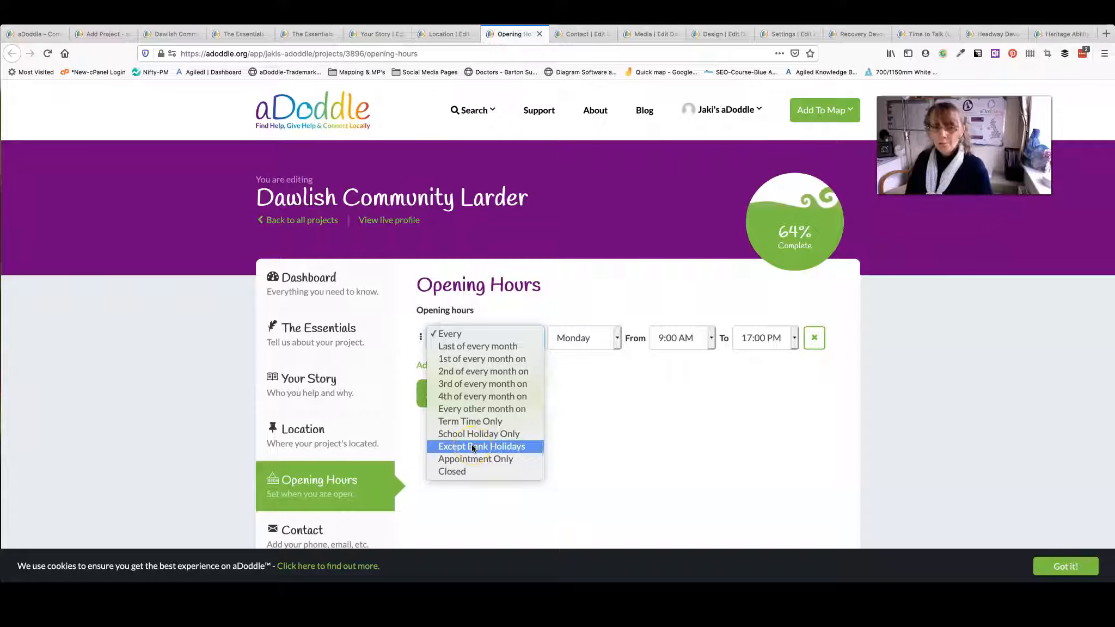
{"action": "mouse_move", "coordinate": [452, 471]}
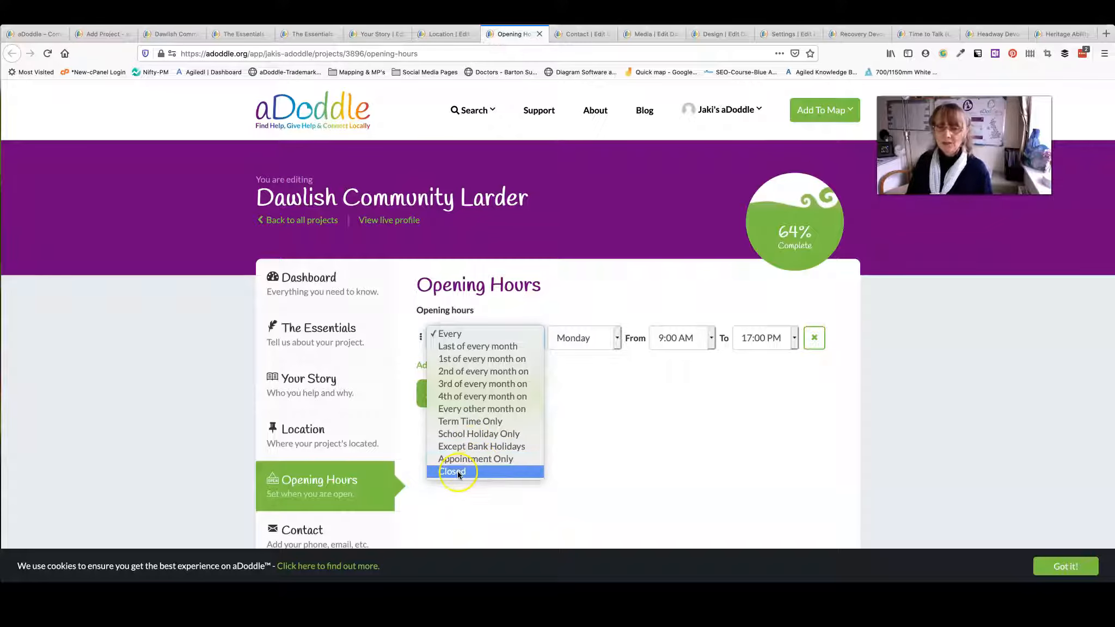
{"action": "mouse_move", "coordinate": [479, 434]}
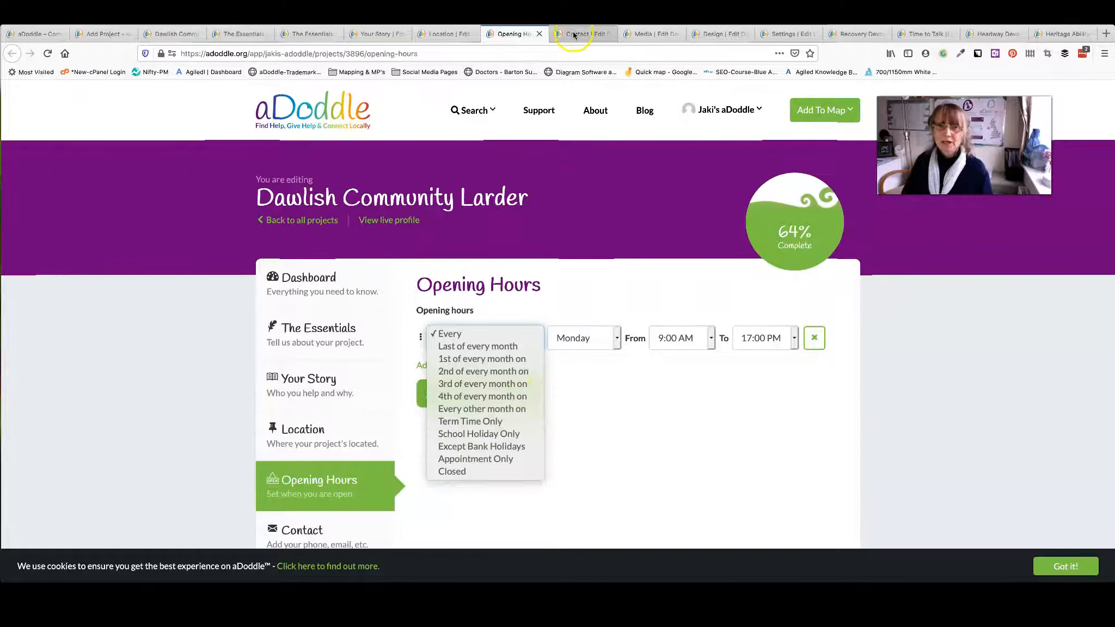
{"action": "left_click", "coordinate": [576, 34]}
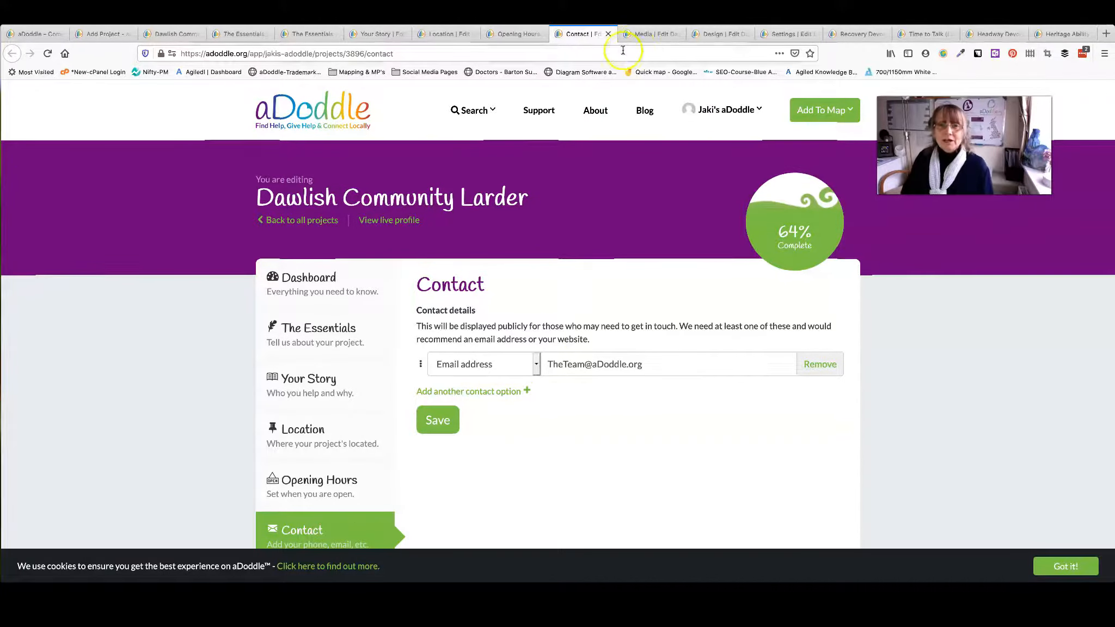
{"action": "left_click", "coordinate": [647, 34]}
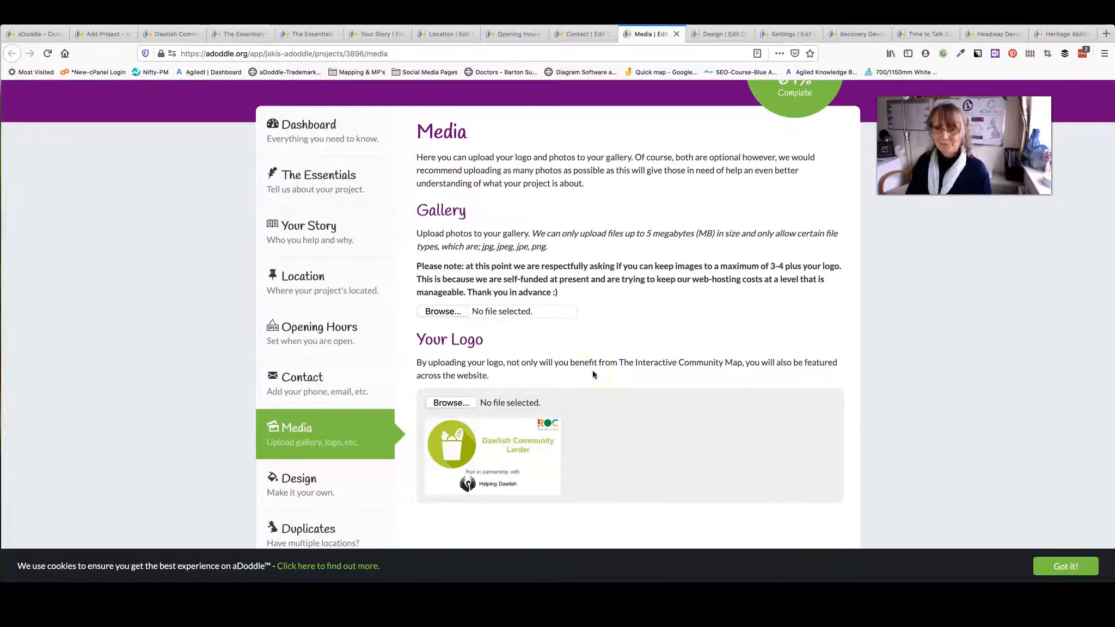
- View the Design section with primary colour 397A51, then the Settings visibility options
{"action": "left_click", "coordinate": [716, 34]}
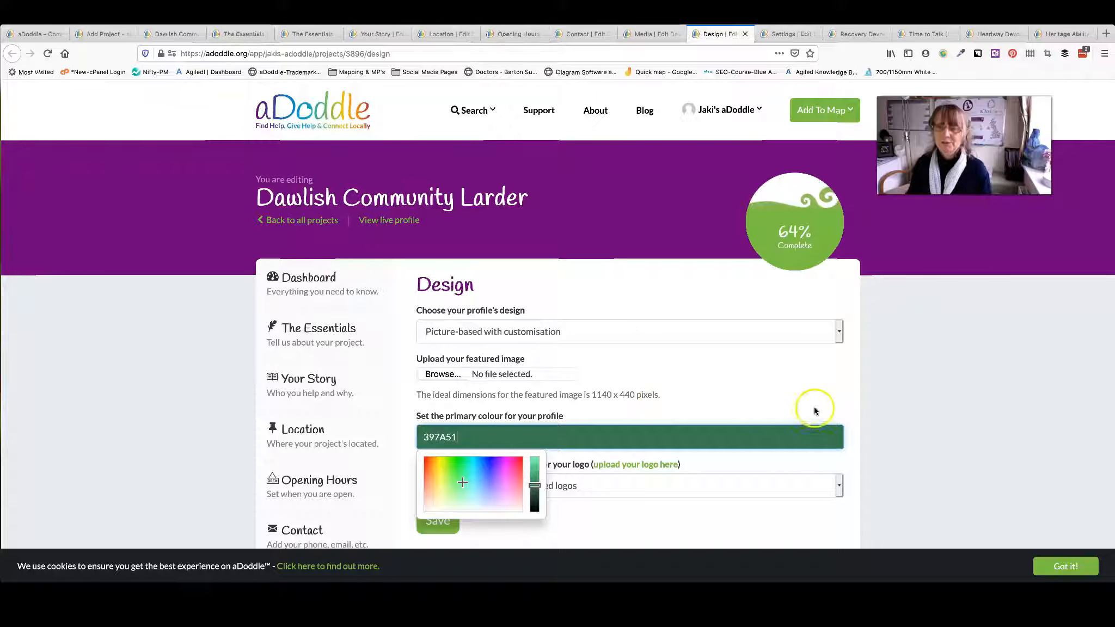
{"action": "left_click", "coordinate": [781, 34]}
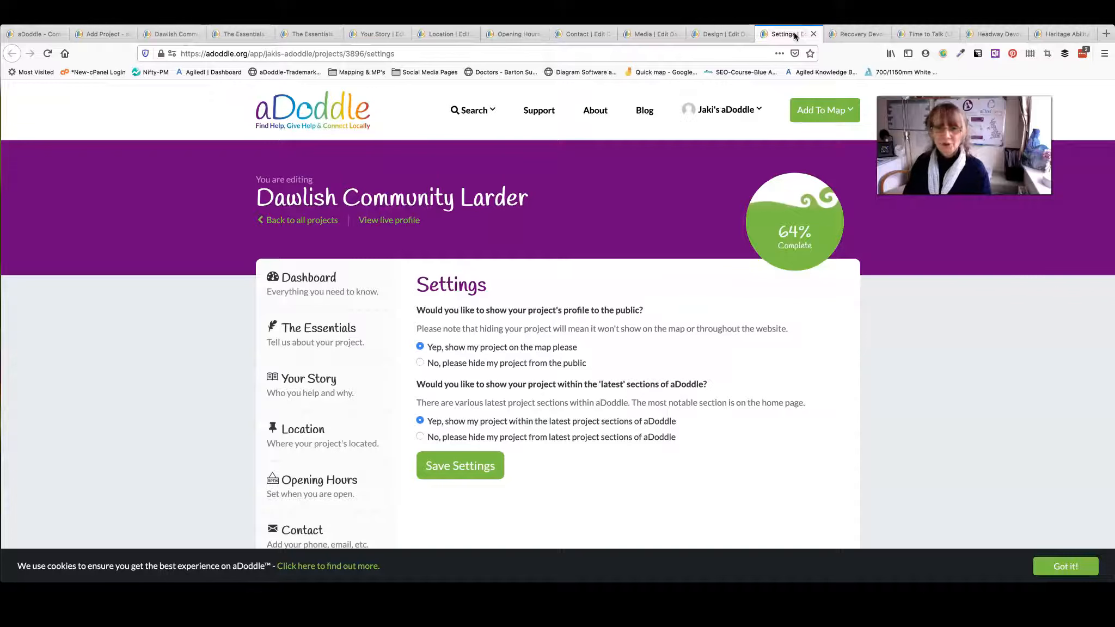
{"action": "left_click", "coordinate": [723, 110]}
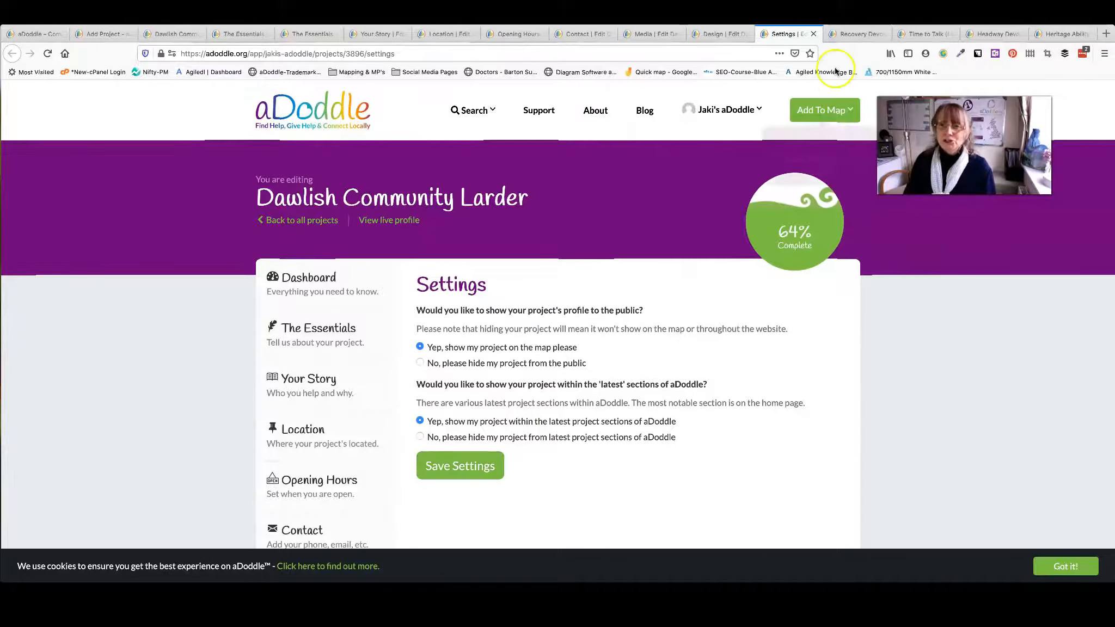
{"action": "mouse_move", "coordinate": [857, 34]}
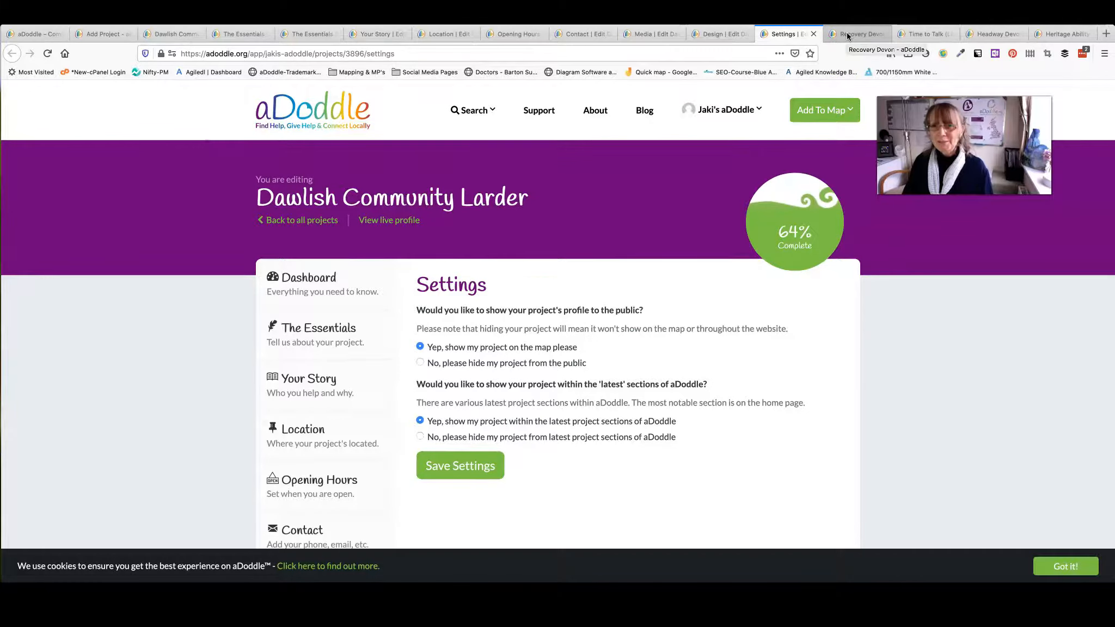
- Tour Recovery Devon's live profile through its What We Do, Volunteer and Gallery sections
{"action": "left_click", "coordinate": [857, 34]}
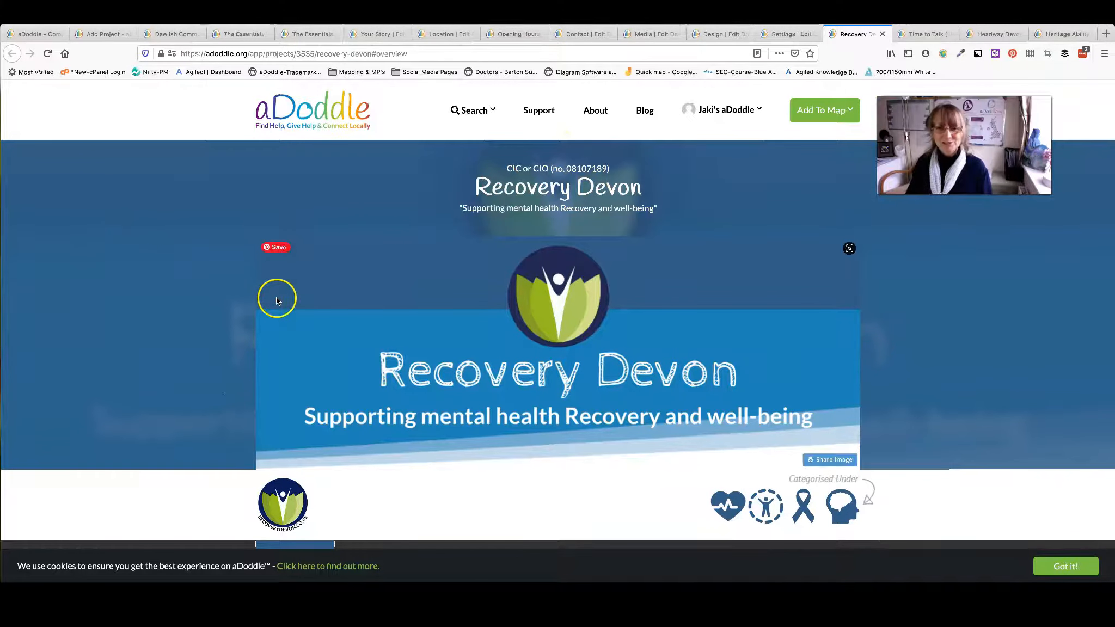
{"action": "scroll", "scroll_direction": "down", "scroll_amount": 3}
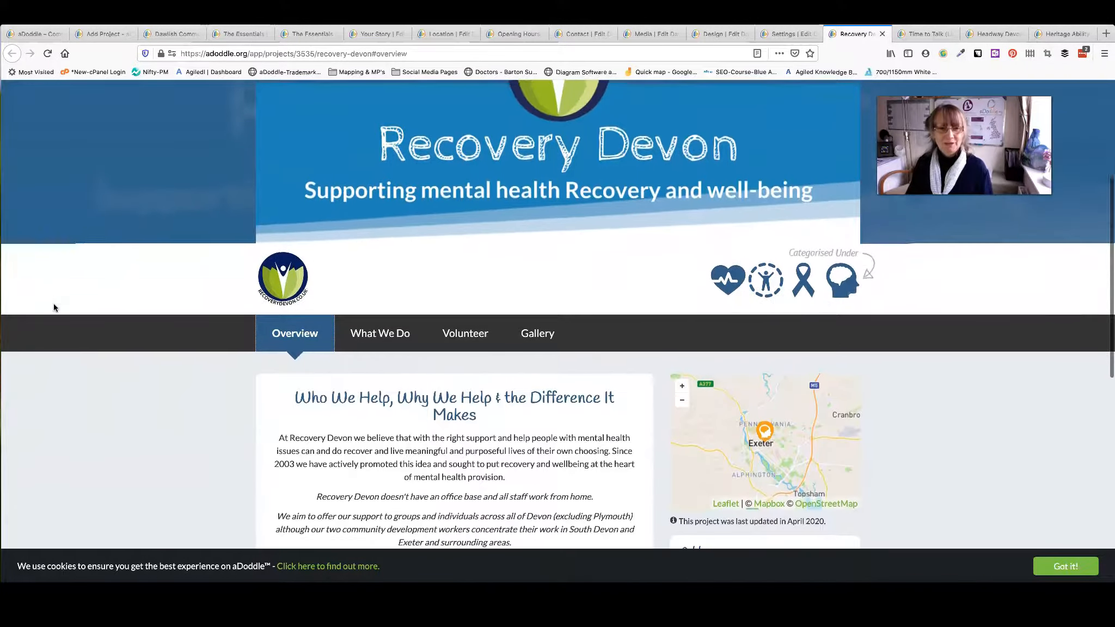
{"action": "scroll", "scroll_direction": "down", "scroll_amount": 3}
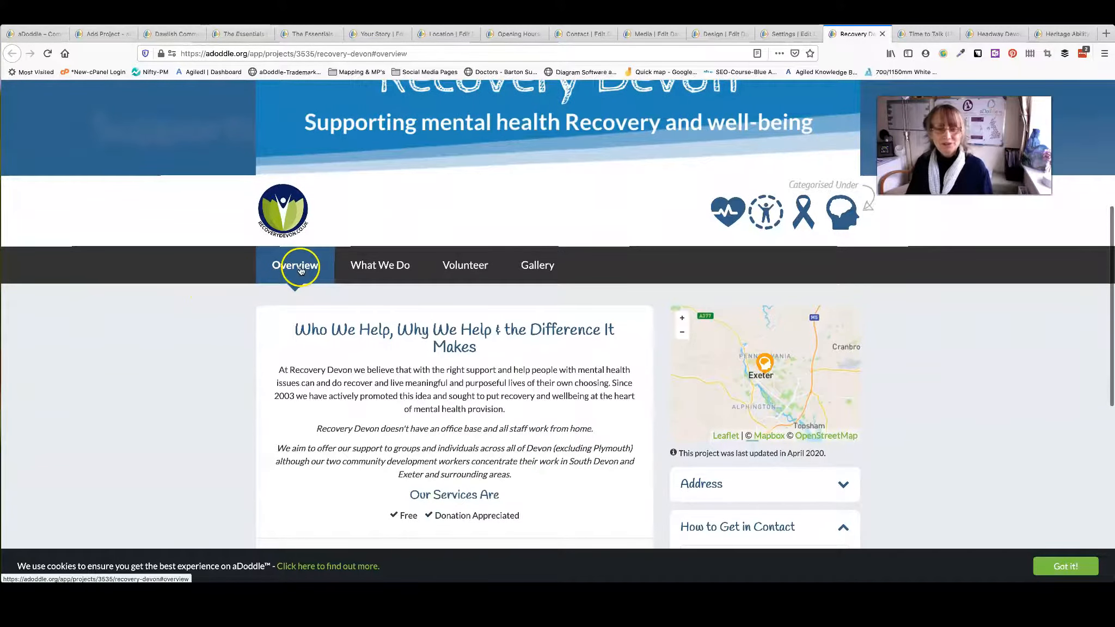
{"action": "left_click", "coordinate": [380, 265]}
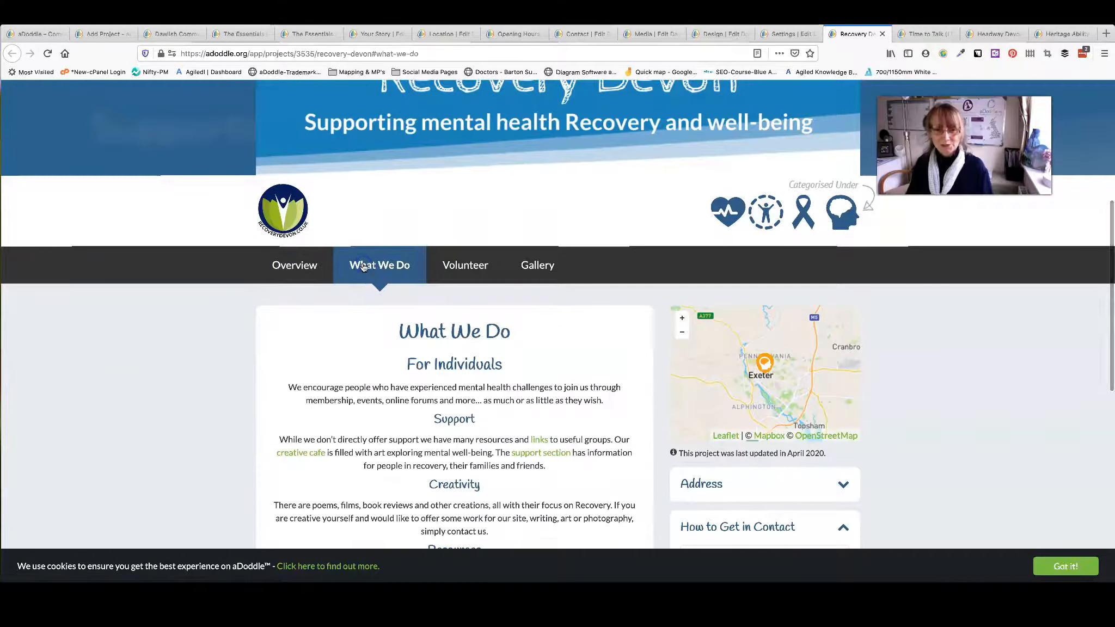
{"action": "left_click", "coordinate": [465, 264]}
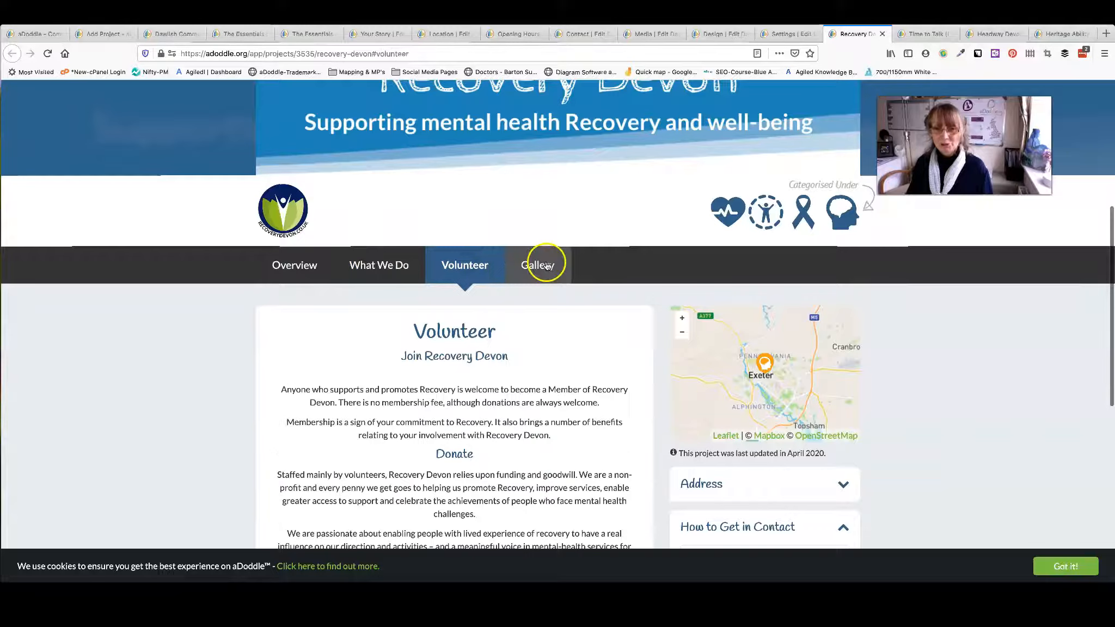
{"action": "left_click", "coordinate": [536, 265]}
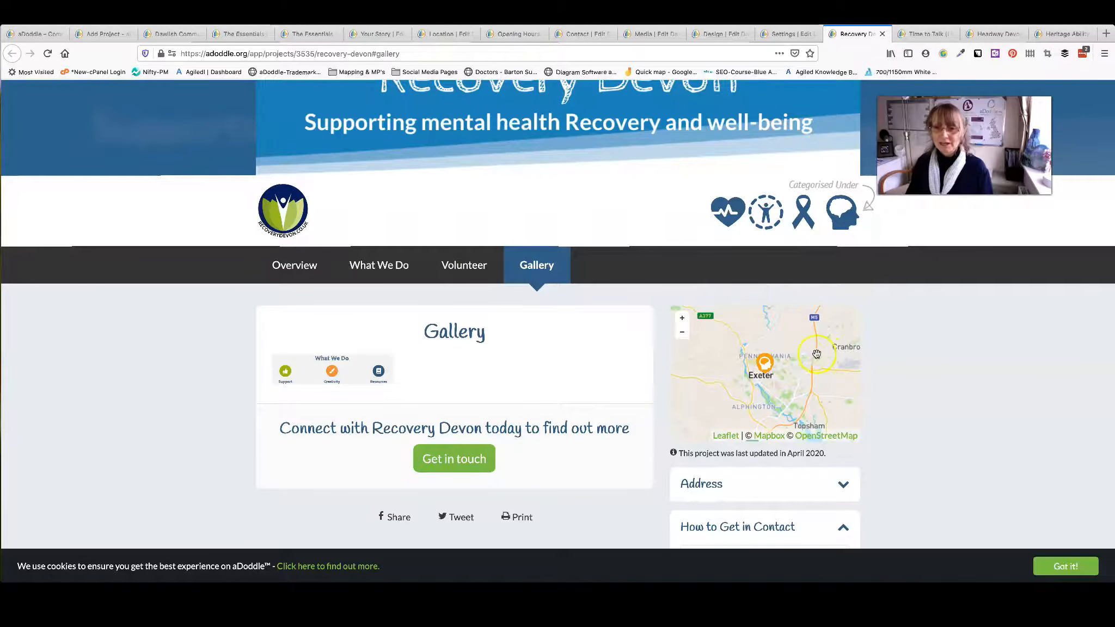
- Reveal Recovery Devon's hidden-address note, then bring up the Time to Talk live profile
{"action": "scroll", "scroll_direction": "down", "scroll_amount": 3}
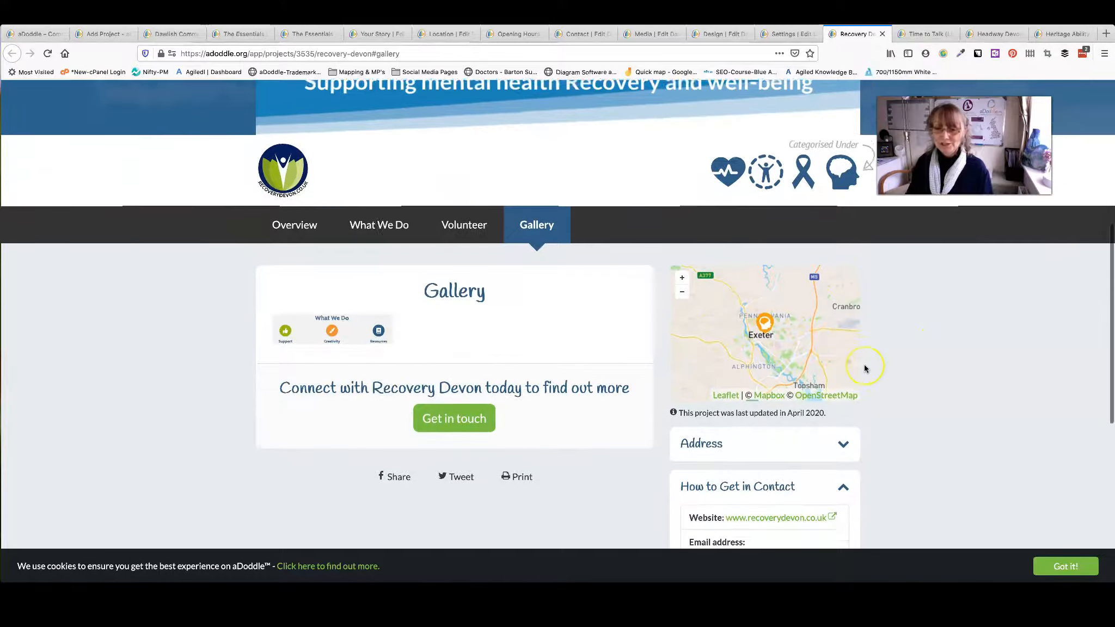
{"action": "scroll", "scroll_direction": "down", "scroll_amount": 3}
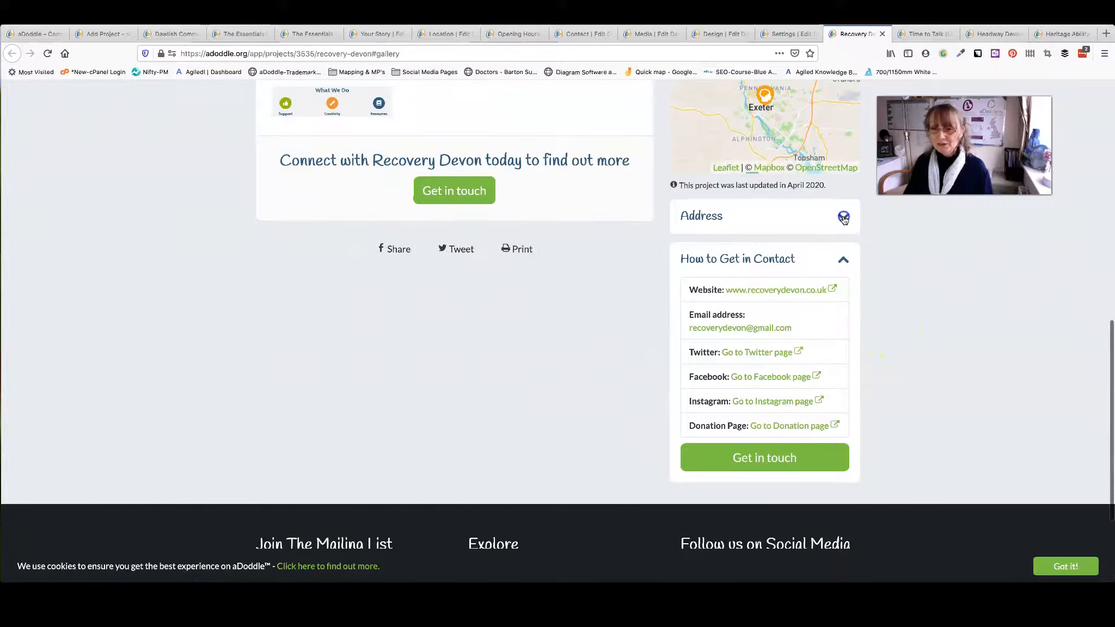
{"action": "left_click", "coordinate": [844, 217]}
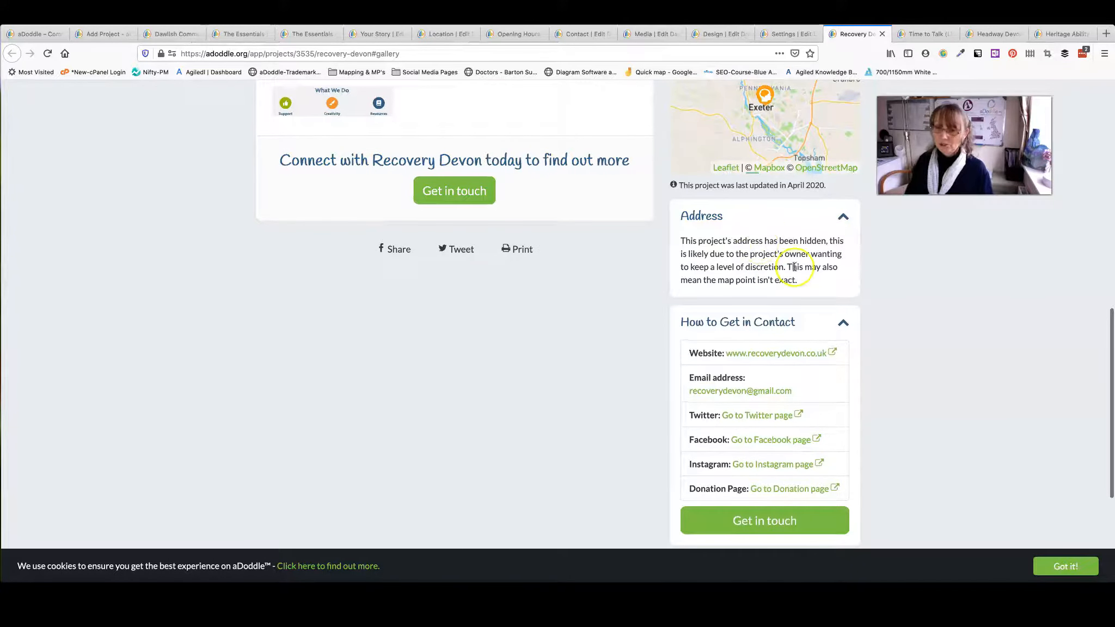
{"action": "mouse_move", "coordinate": [764, 321]}
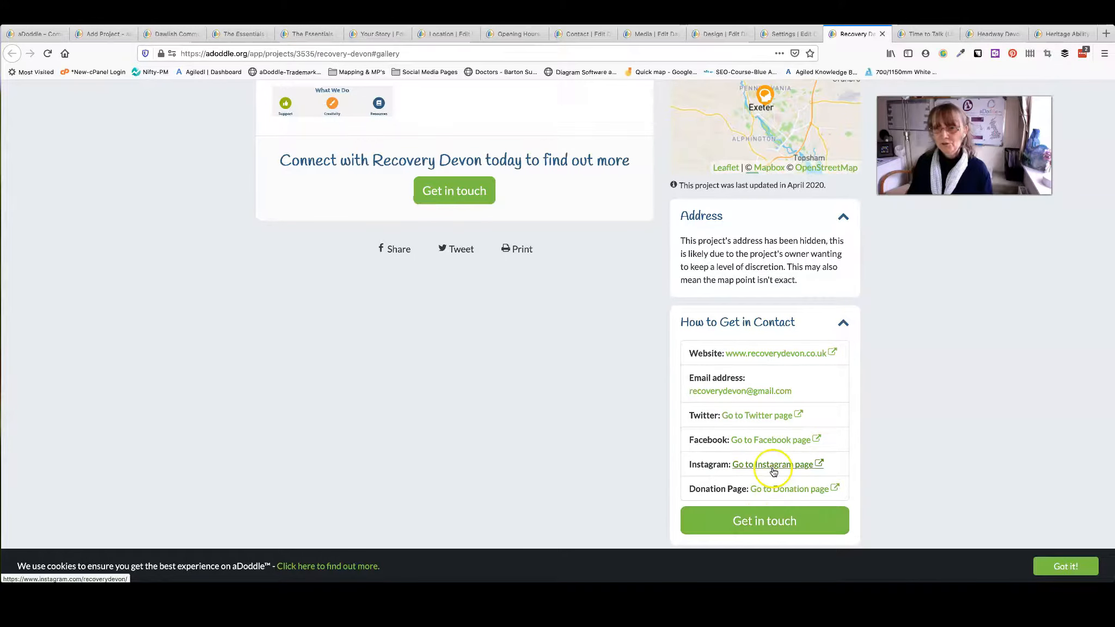
{"action": "left_click", "coordinate": [922, 34]}
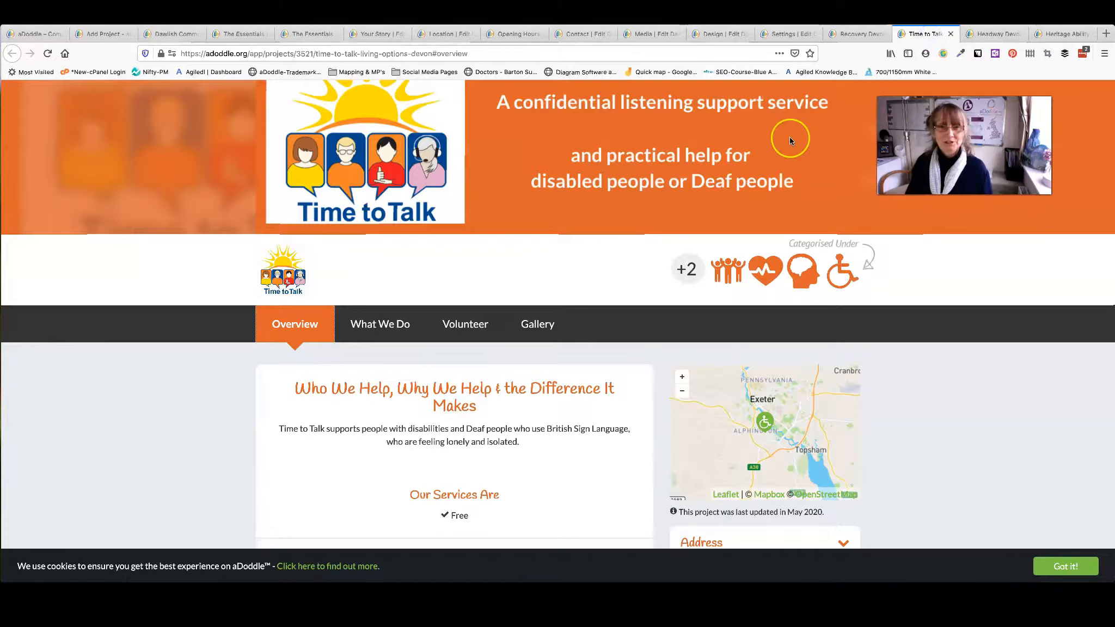
- View the Headway Devon live profile, then switch to the Heritage Ability live profile
{"action": "scroll", "scroll_direction": "up", "scroll_amount": 3}
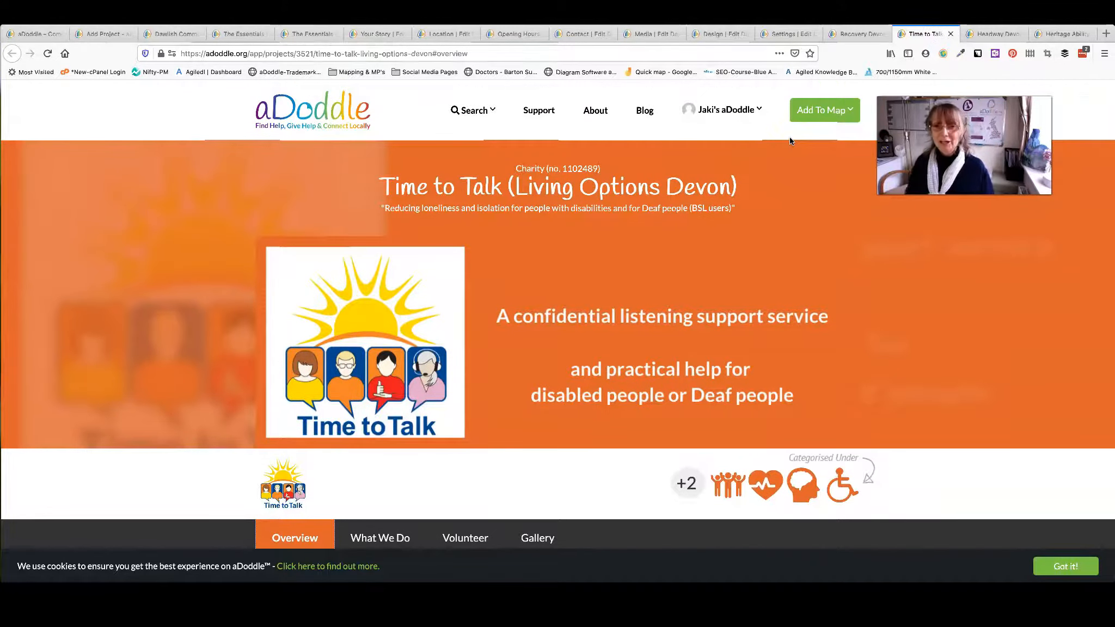
{"action": "scroll", "scroll_direction": "down", "scroll_amount": 3}
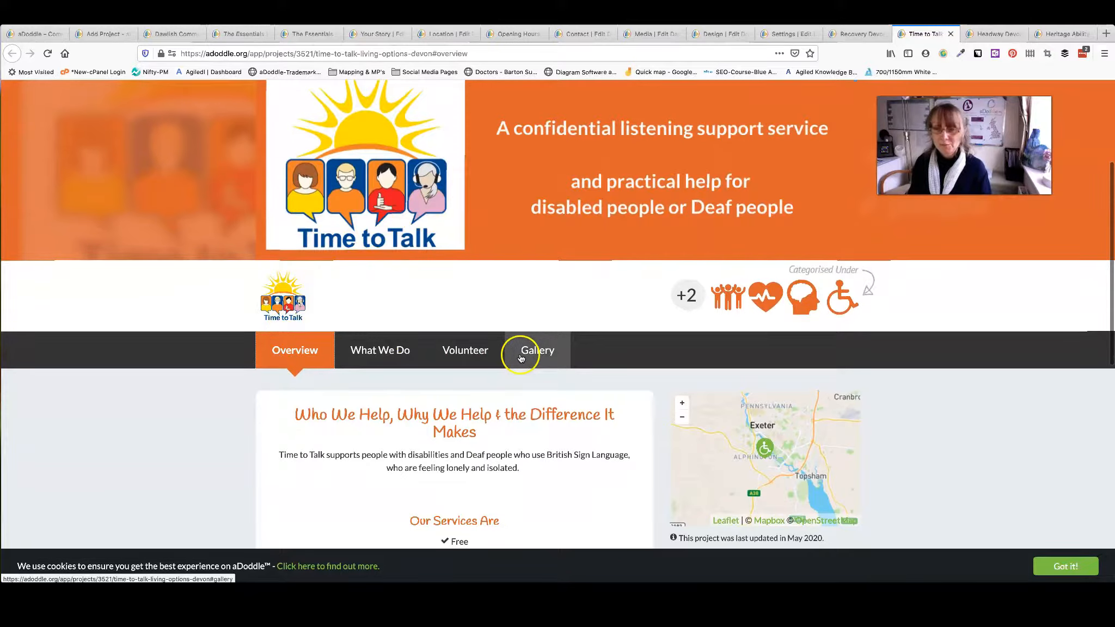
{"action": "left_click", "coordinate": [994, 34]}
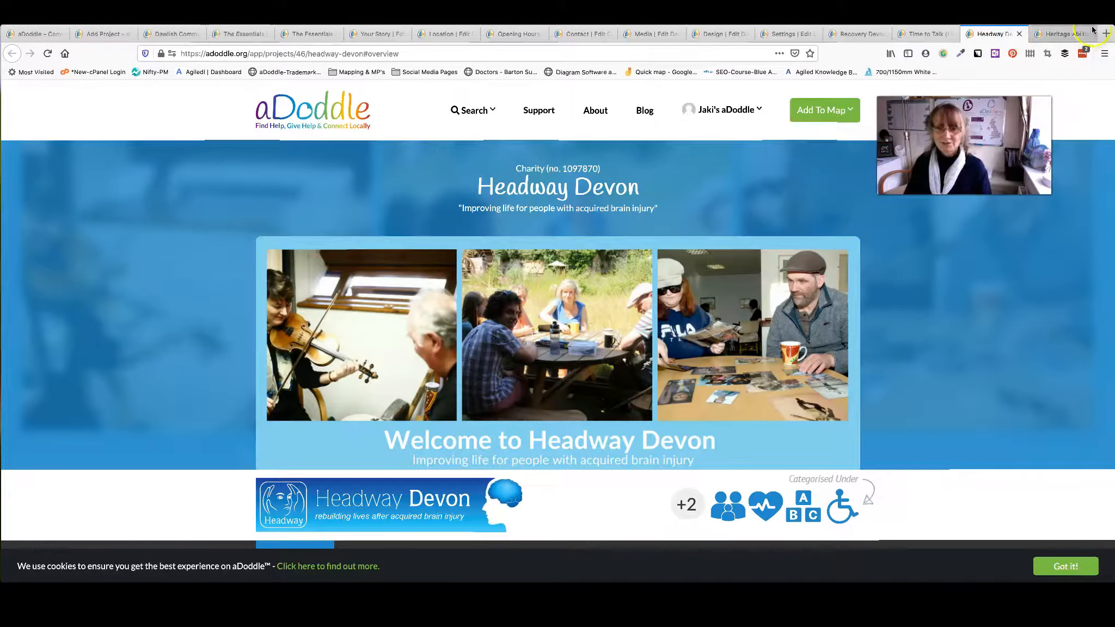
{"action": "left_click", "coordinate": [1059, 34]}
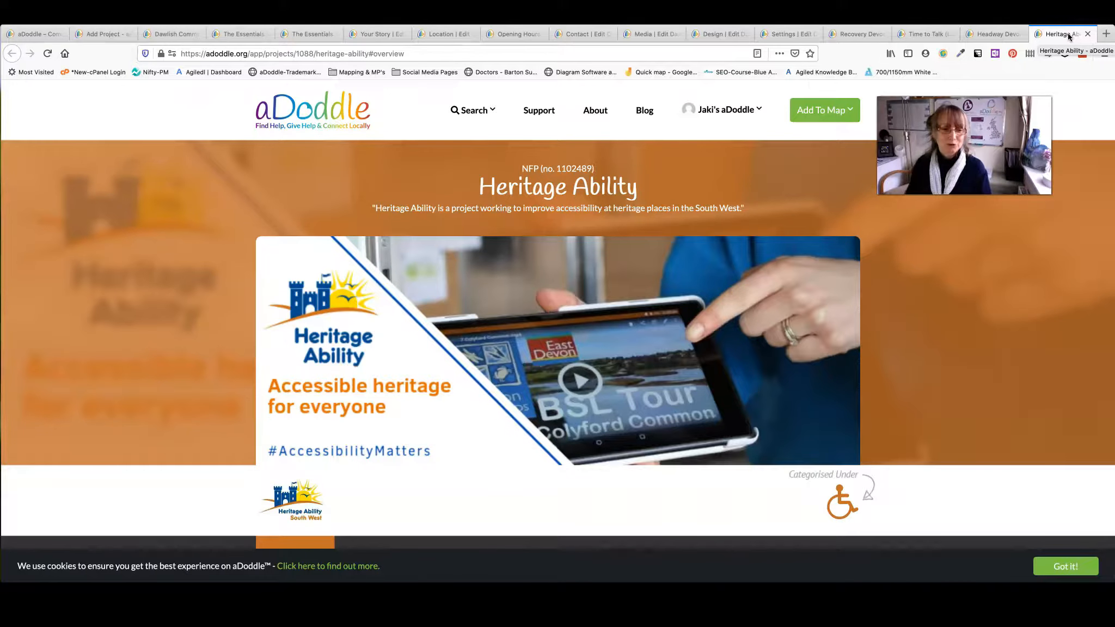
{"action": "mouse_move", "coordinate": [230, 410]}
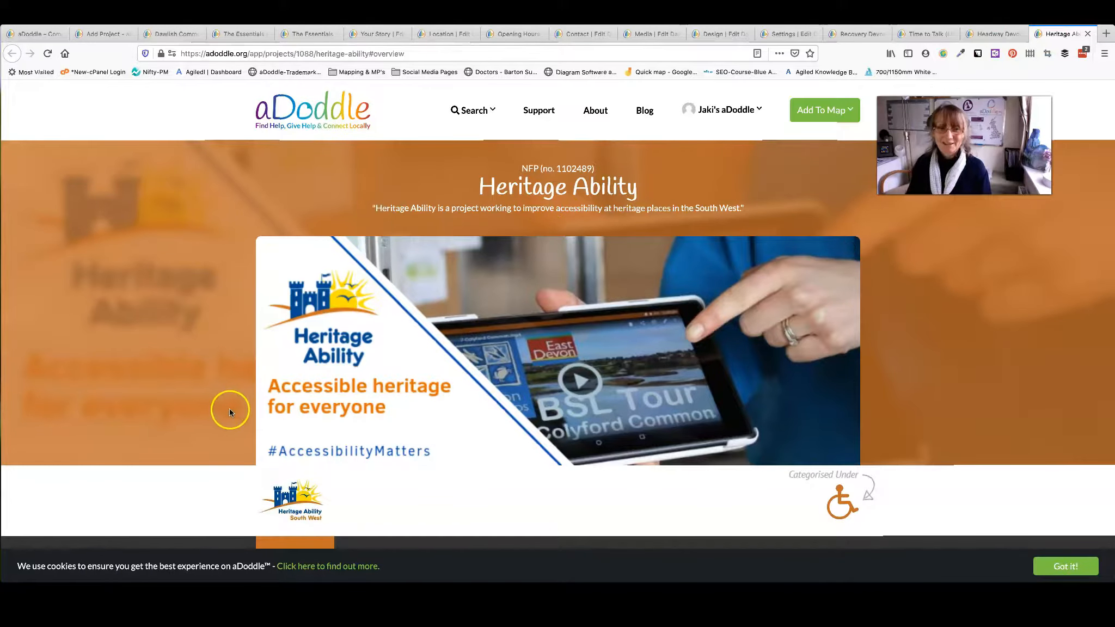